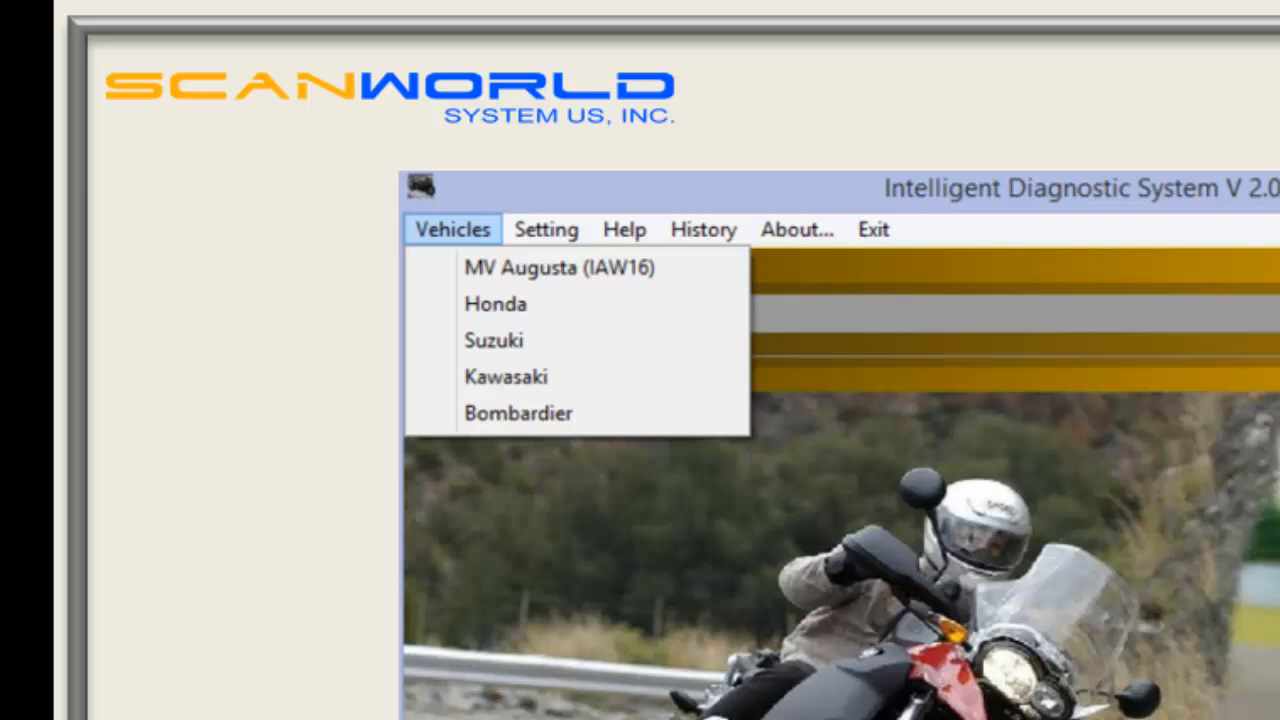
mouse_move(560, 268)
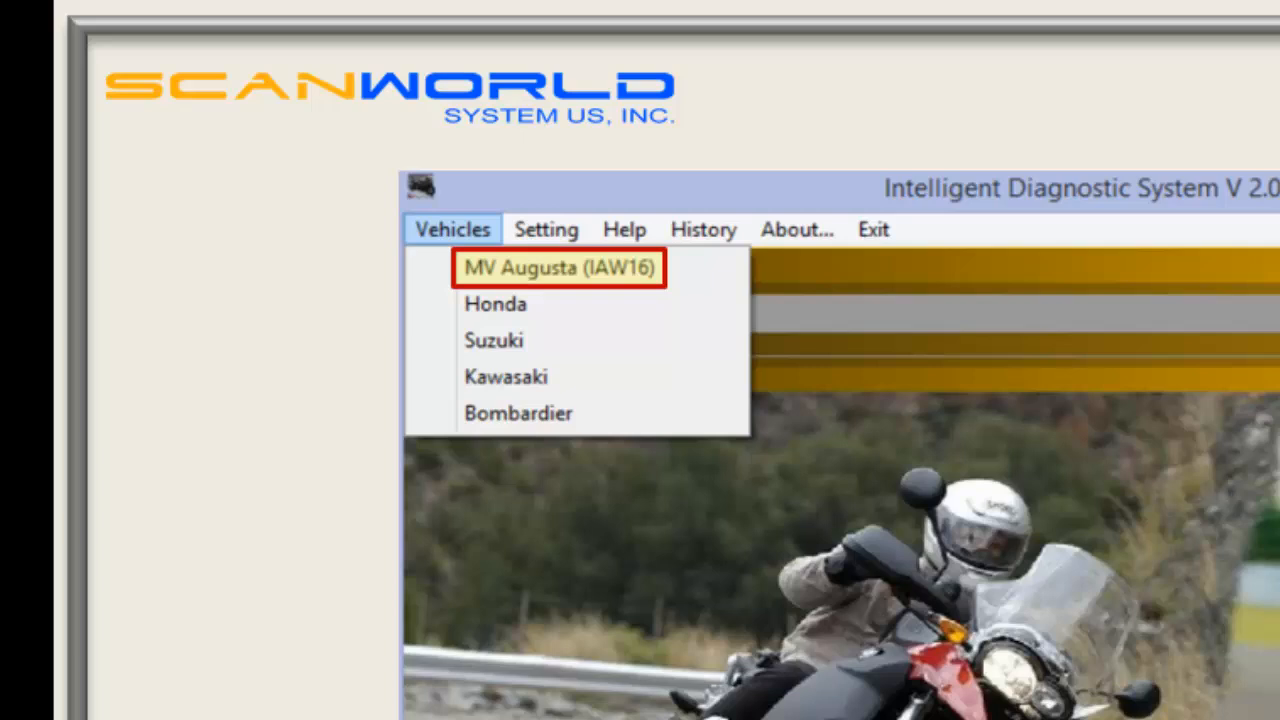
mouse_move(496, 304)
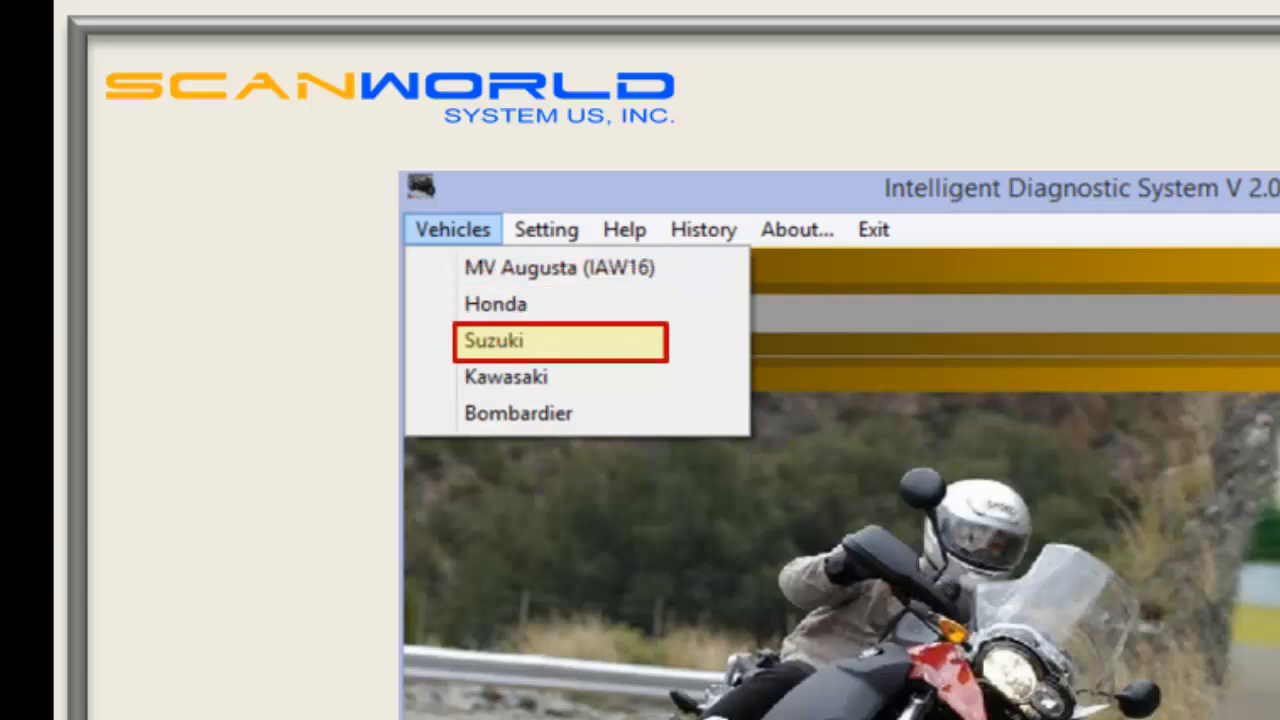
mouse_move(508, 376)
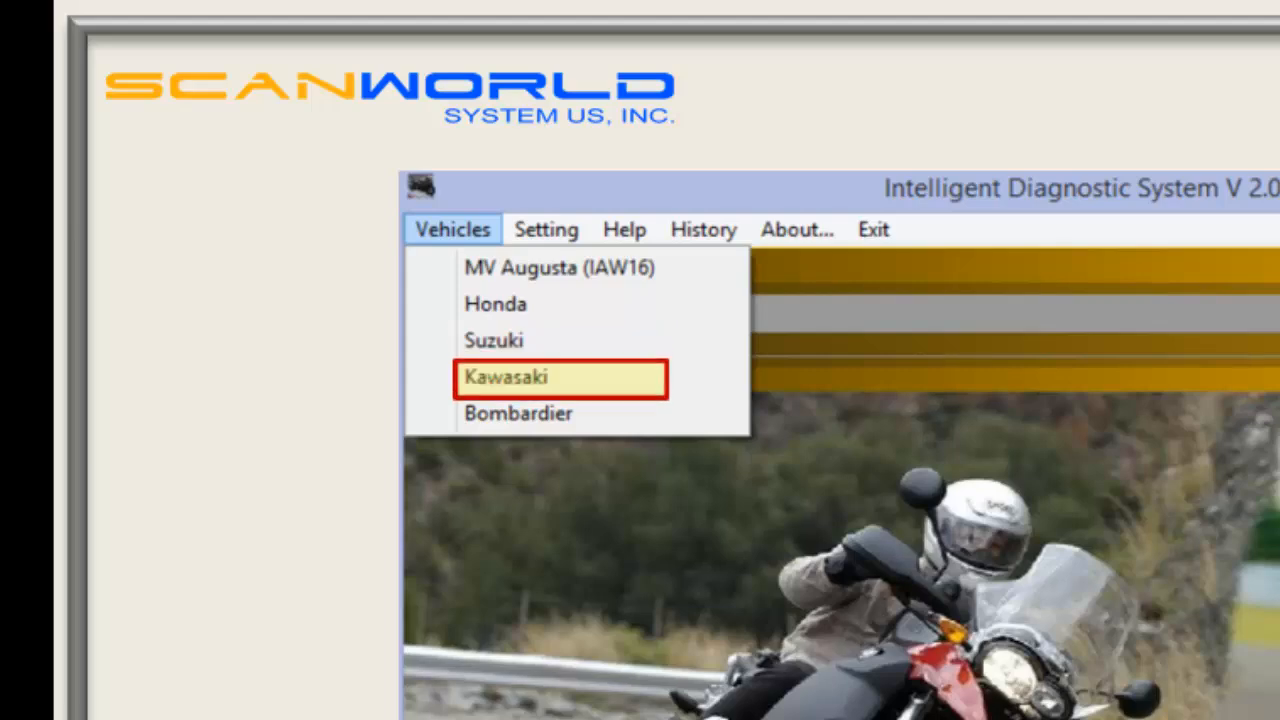
mouse_move(518, 412)
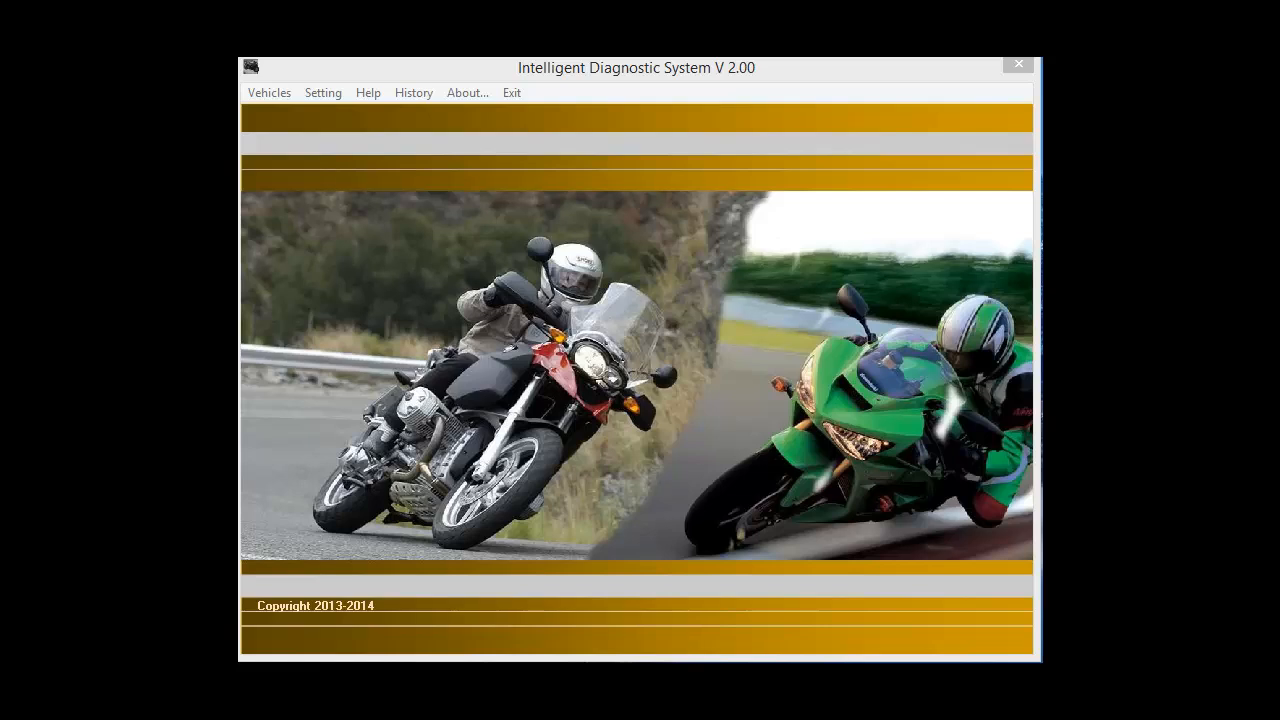
- Select Bombardier from the Vehicles menu and connect to the Spyder's ECM
click(268, 92)
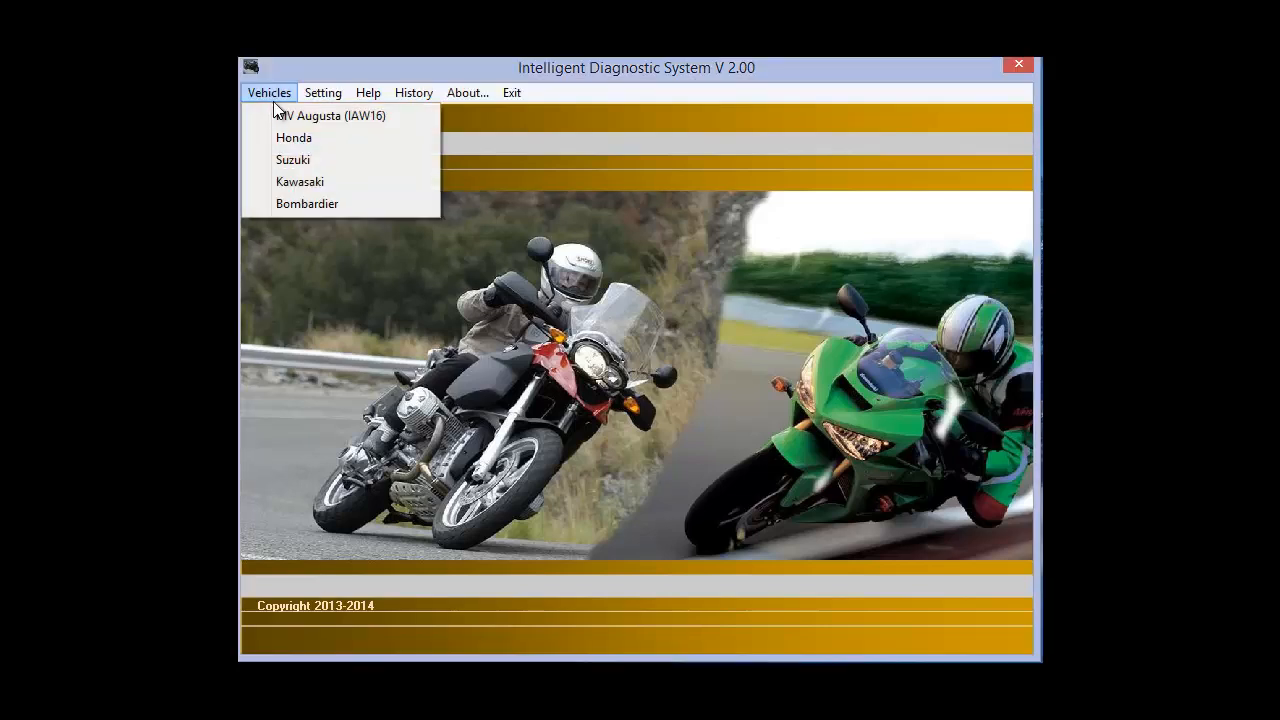
click(308, 204)
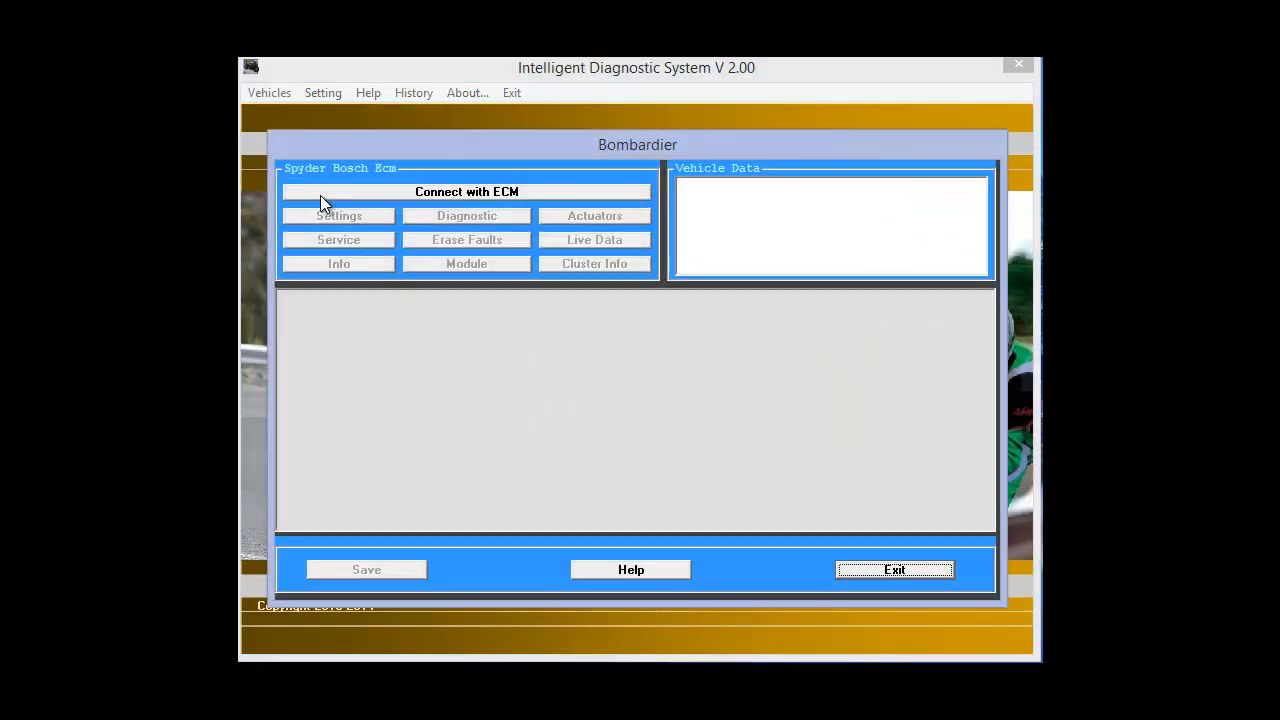
mouse_move(348, 218)
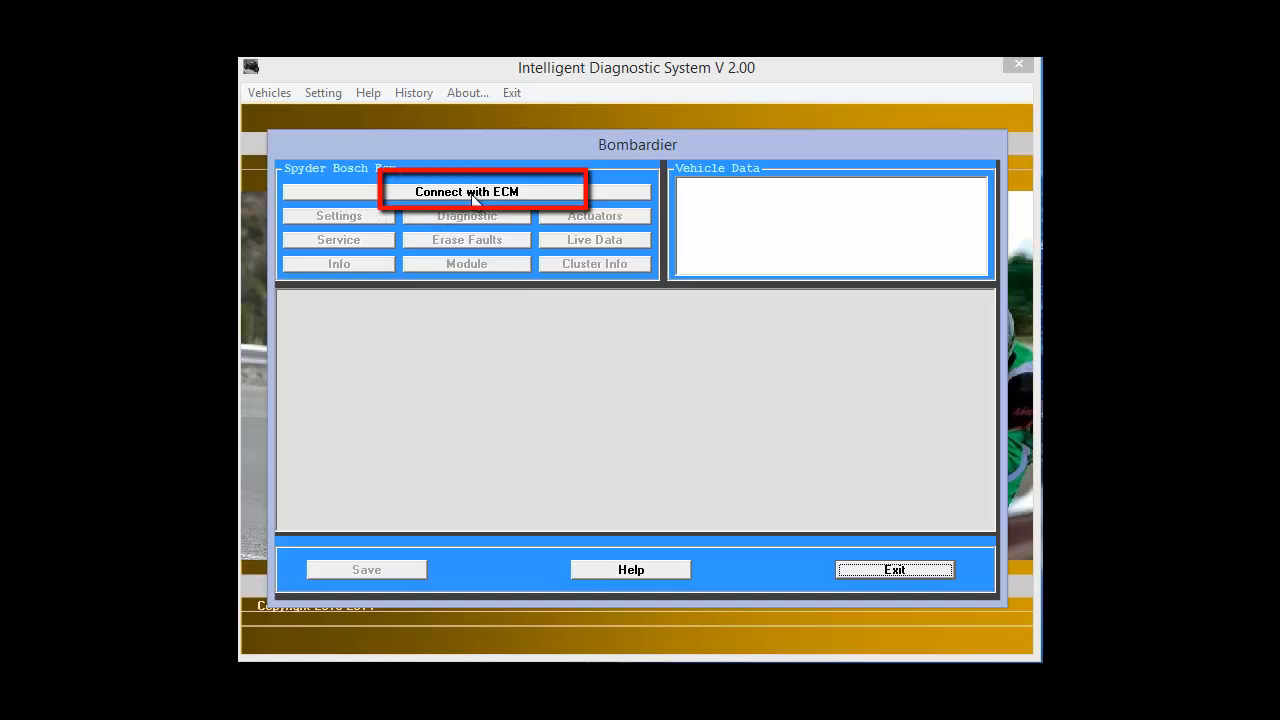
click(466, 192)
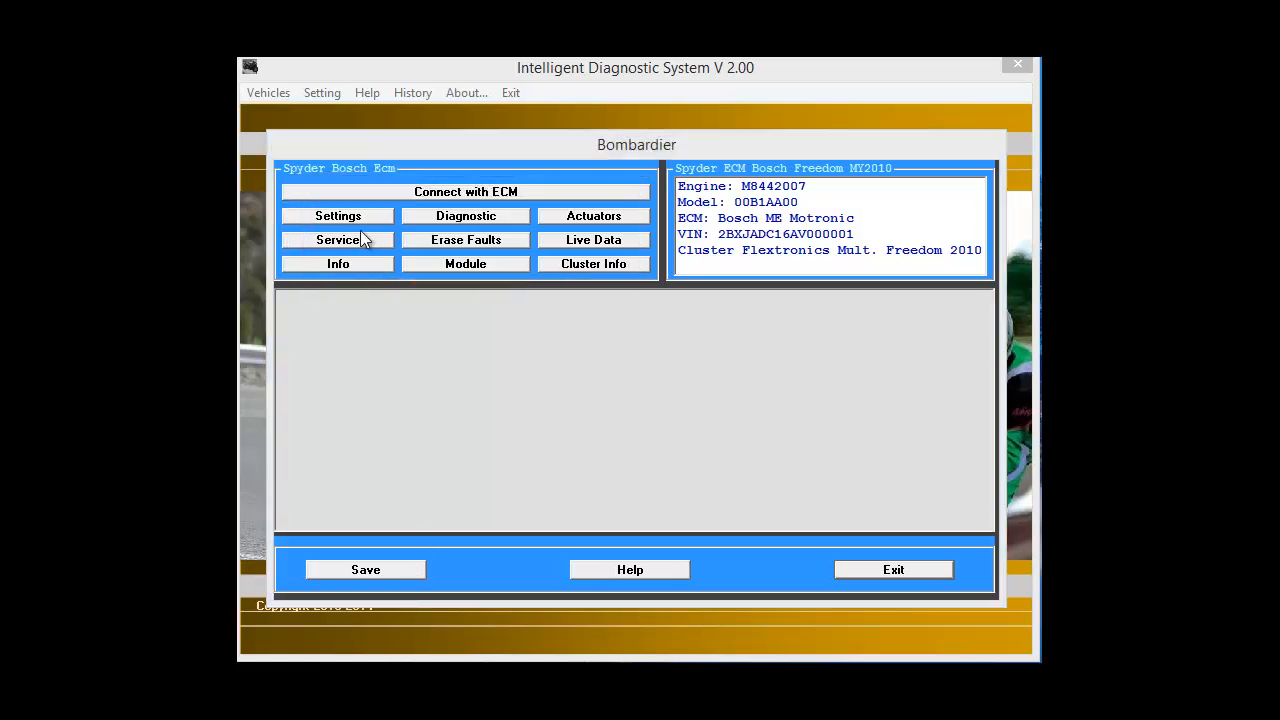
- View and close the Spyder's ECM settings, then show its service hours record
click(336, 216)
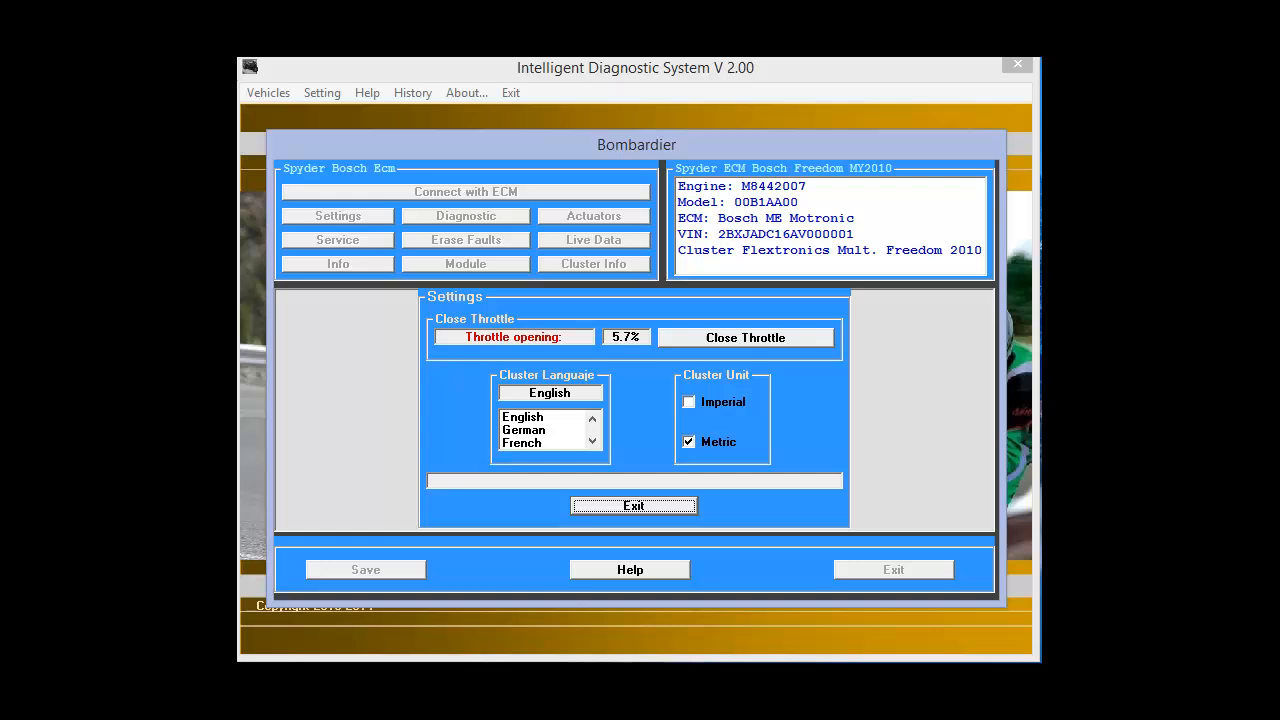
click(634, 504)
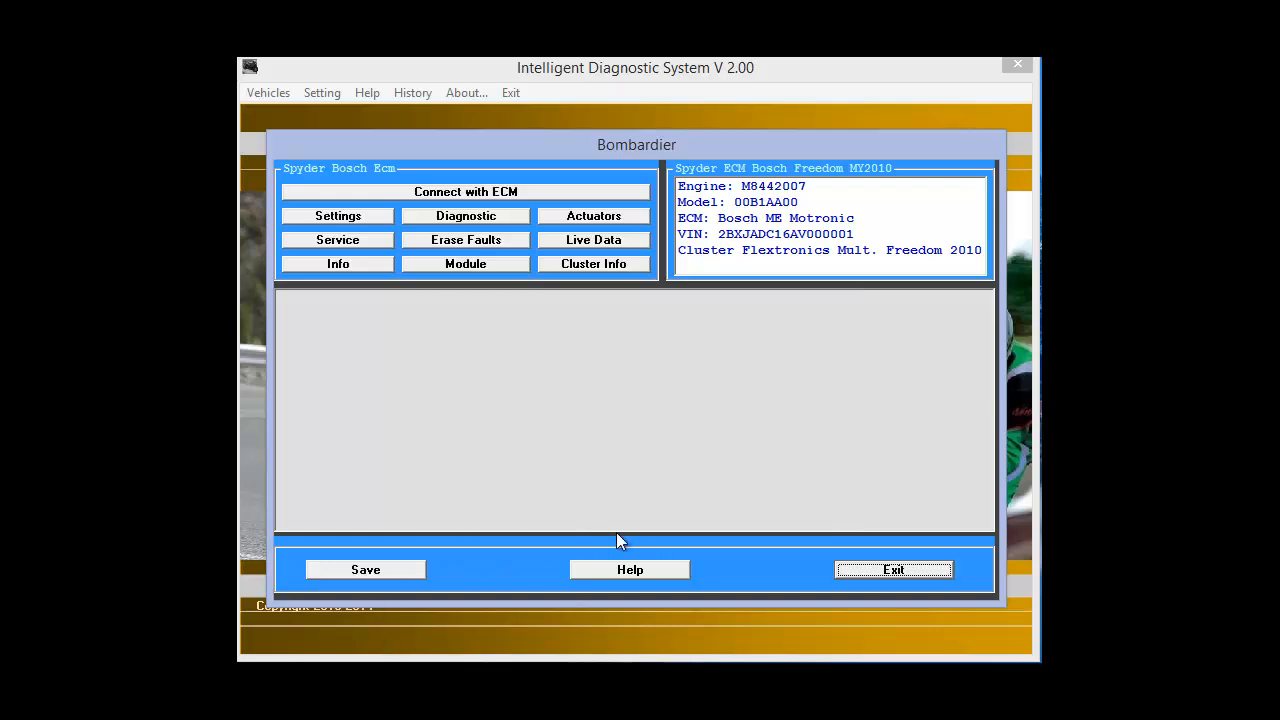
mouse_move(450, 590)
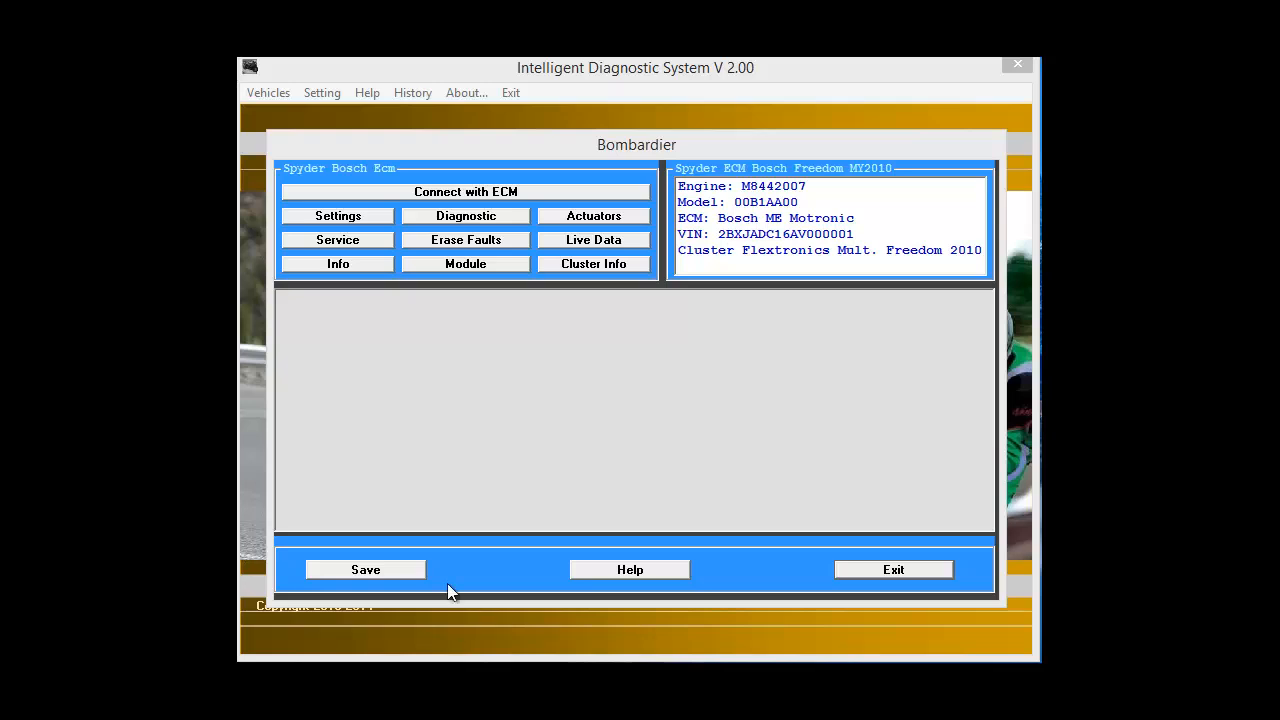
click(336, 240)
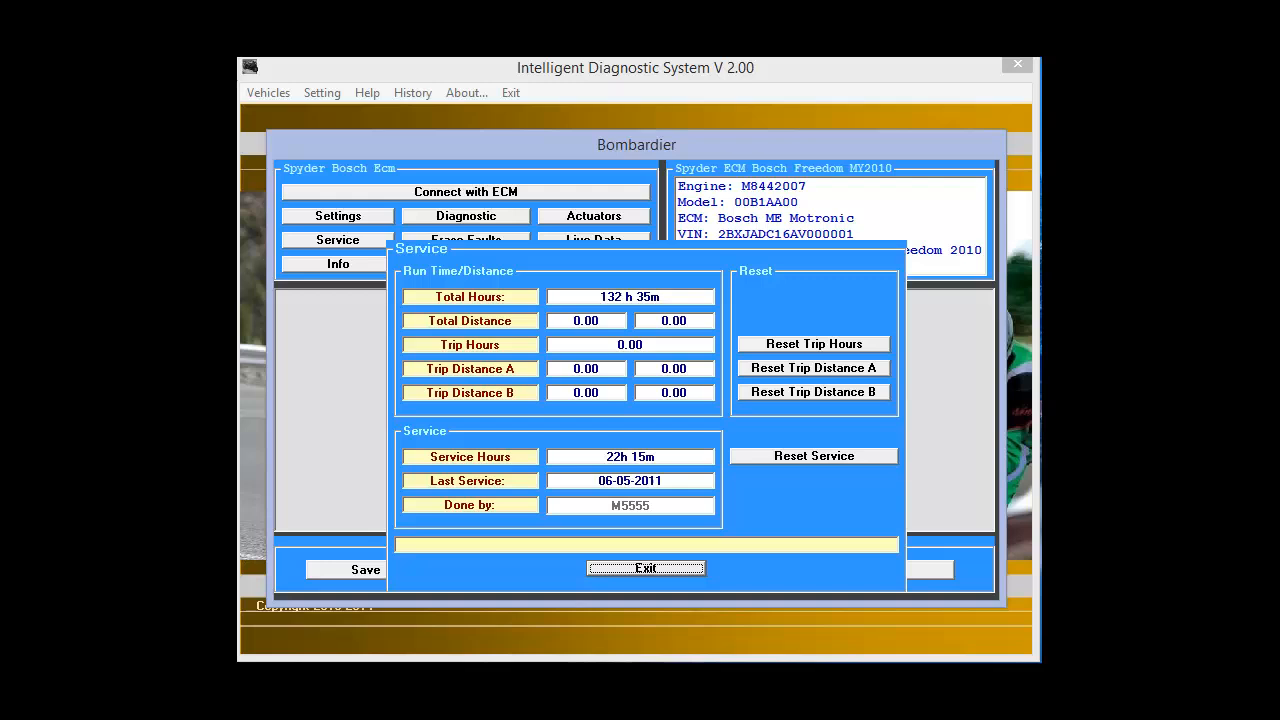
- Close the Spyder's service record window
click(644, 568)
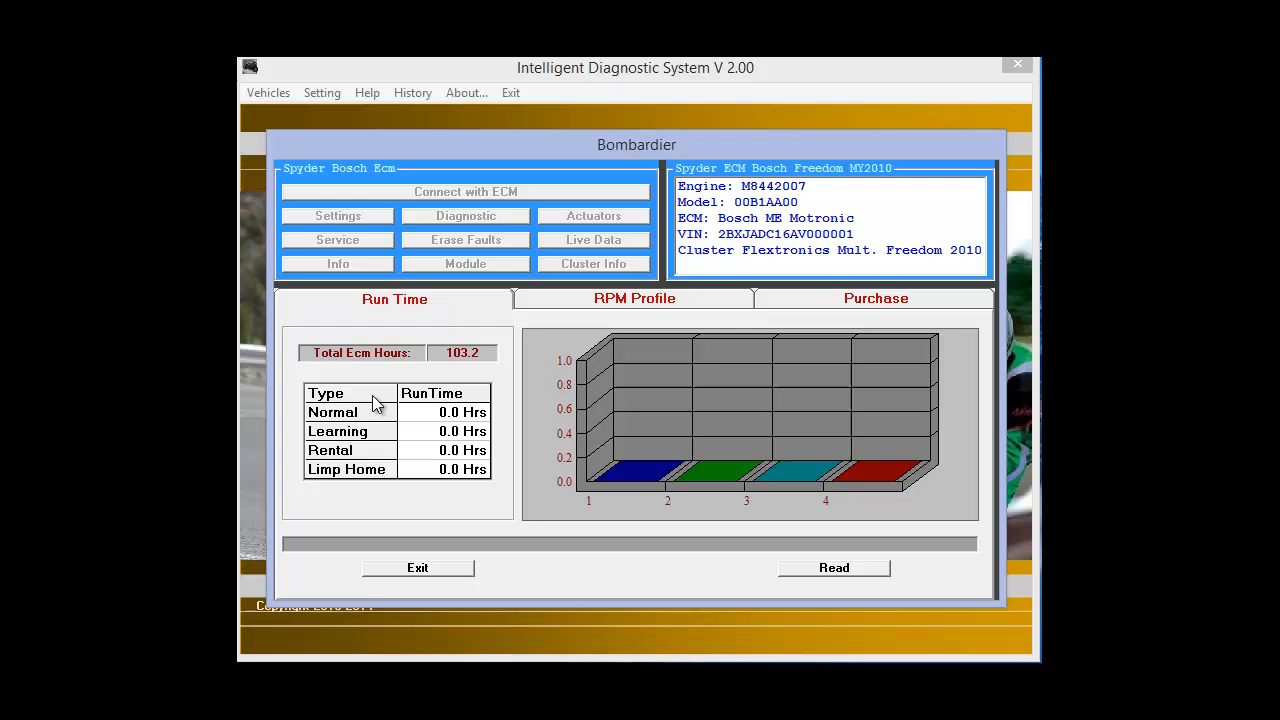
- Read the ECM run-time hours, view the RPM profile breakdown, and close the panel
click(832, 568)
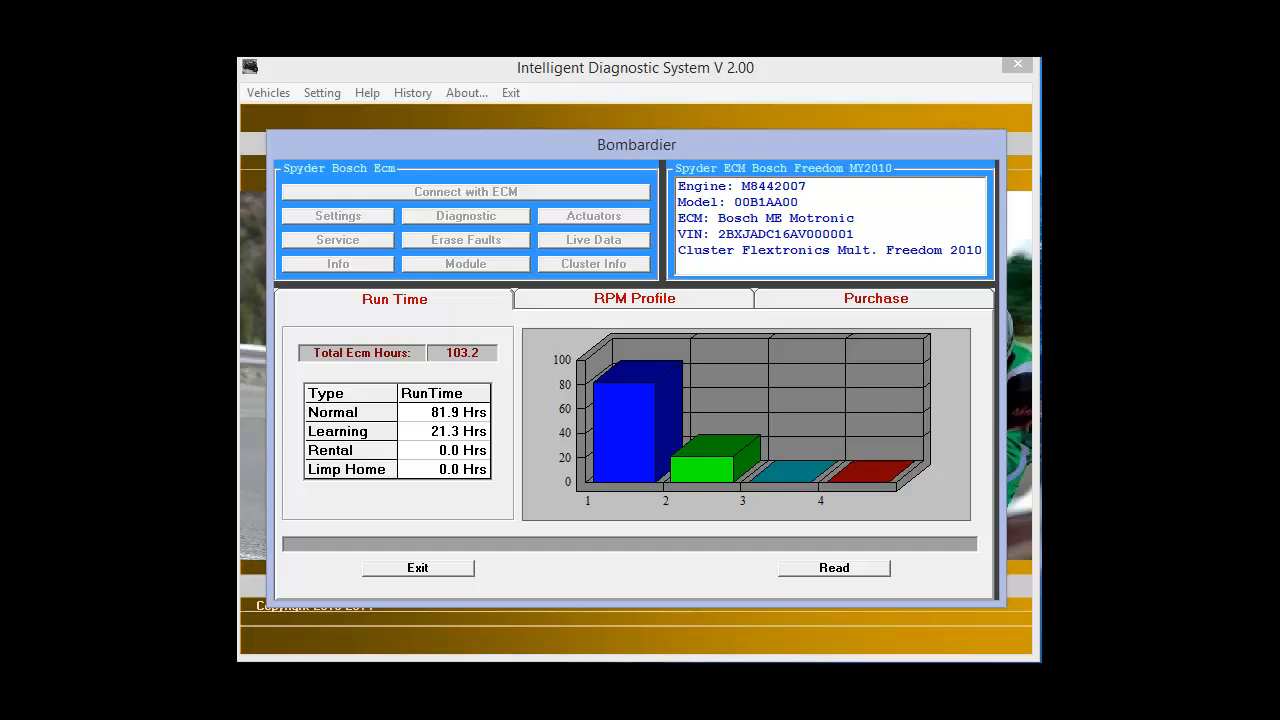
mouse_move(608, 304)
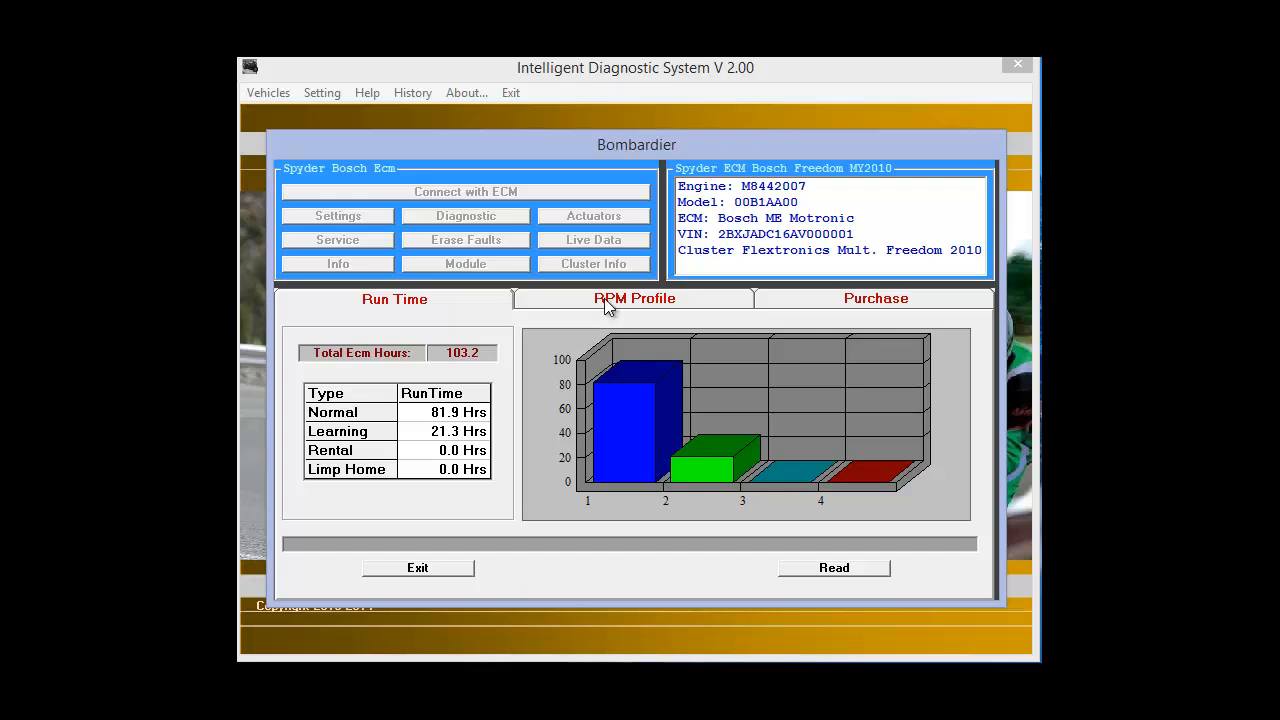
click(634, 298)
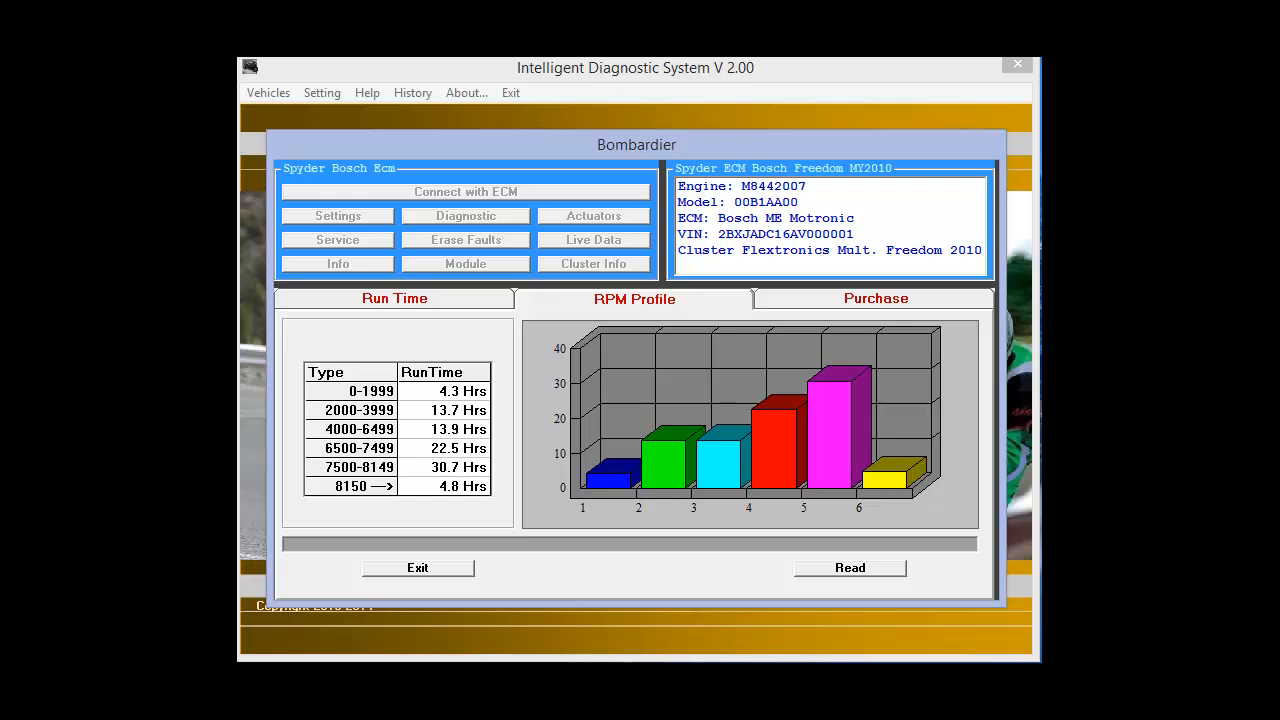
click(876, 300)
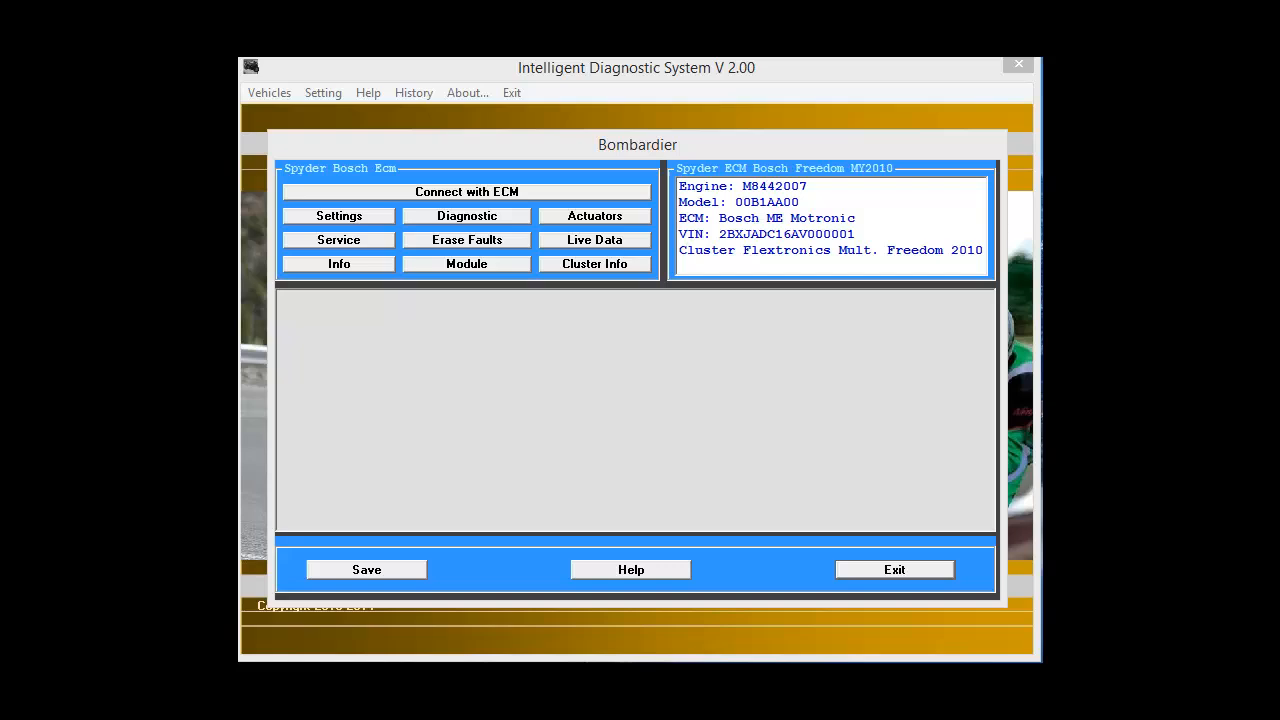
- Run actuator tests firing ignition coil 1 and fuel injector 1, then close the Actuators dialog
click(594, 216)
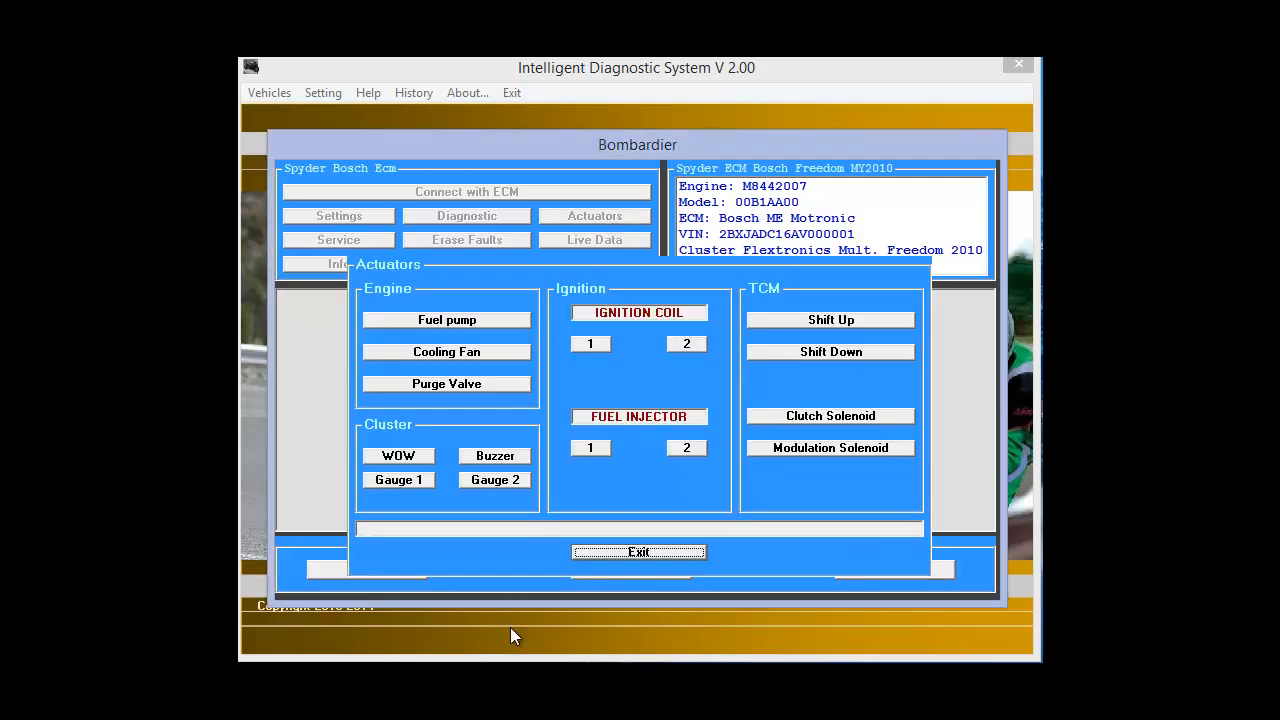
click(590, 344)
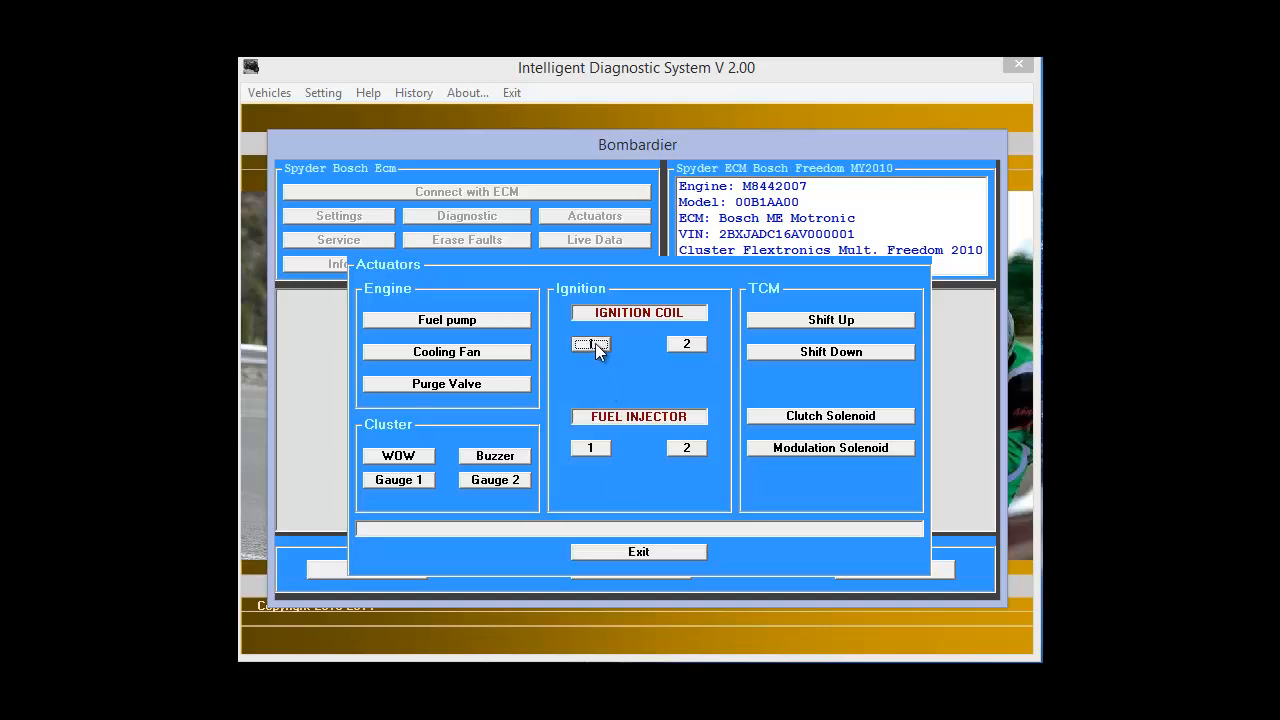
click(590, 344)
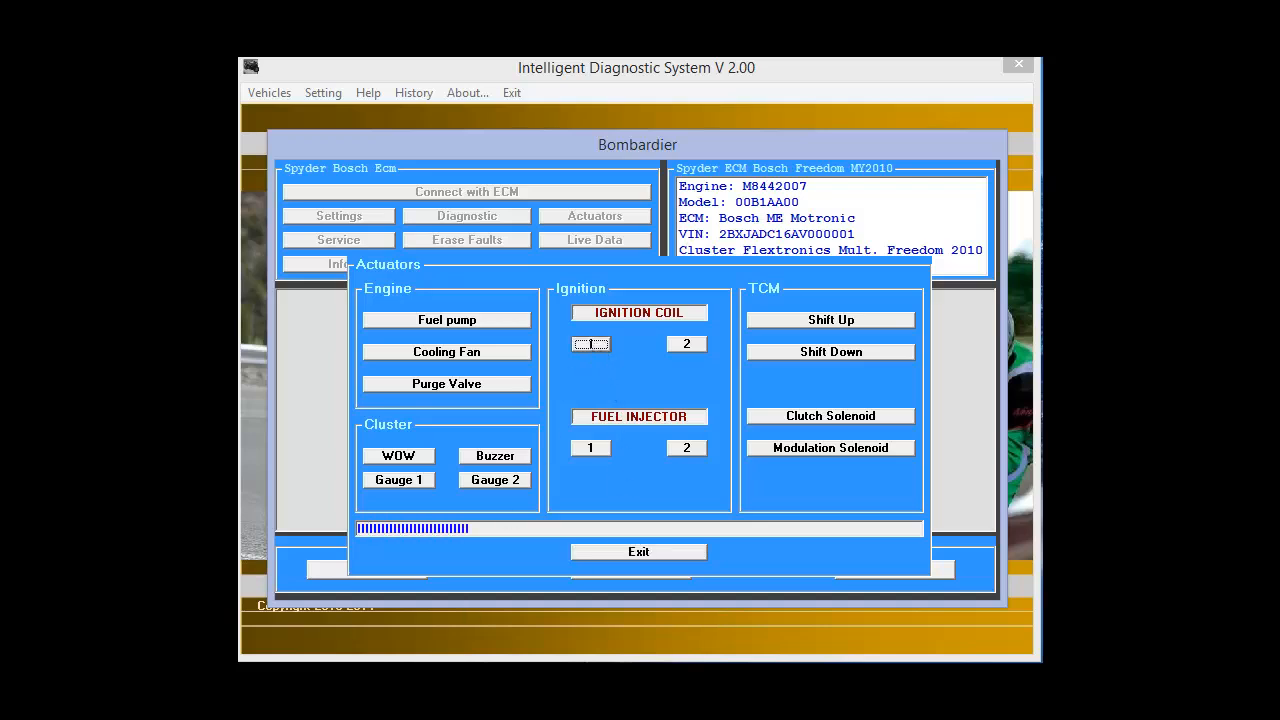
click(590, 344)
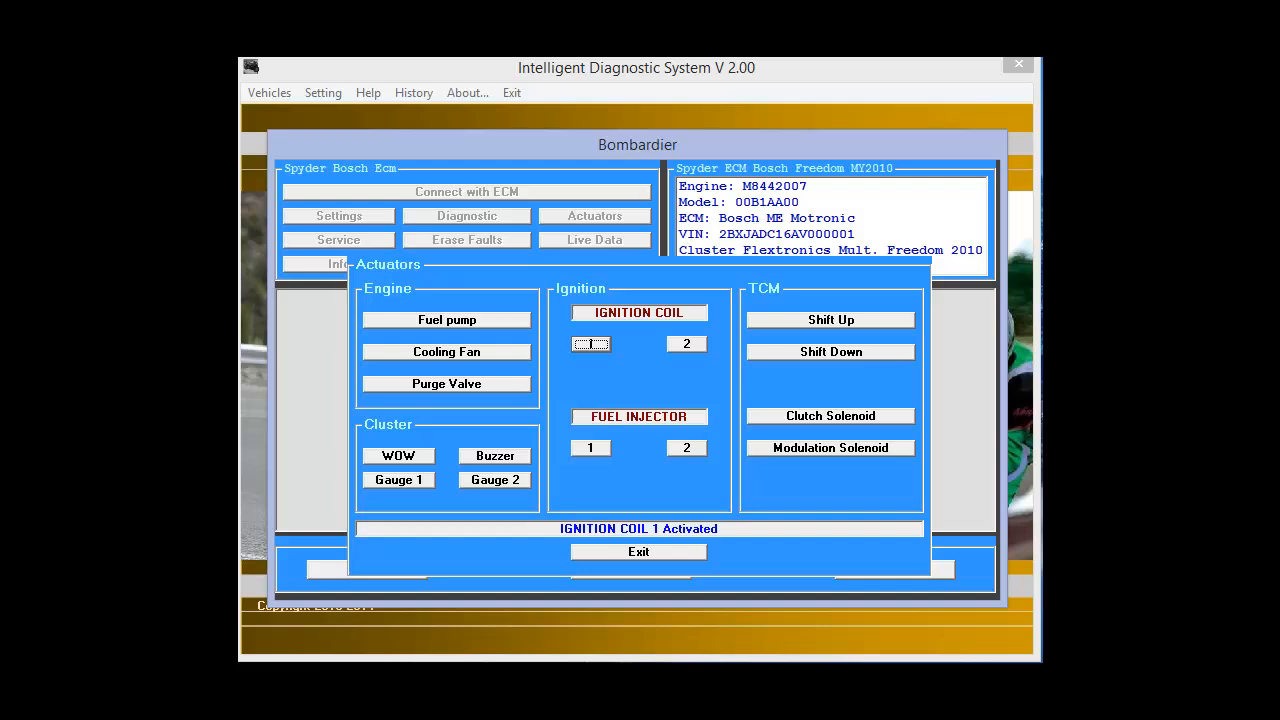
mouse_move(596, 496)
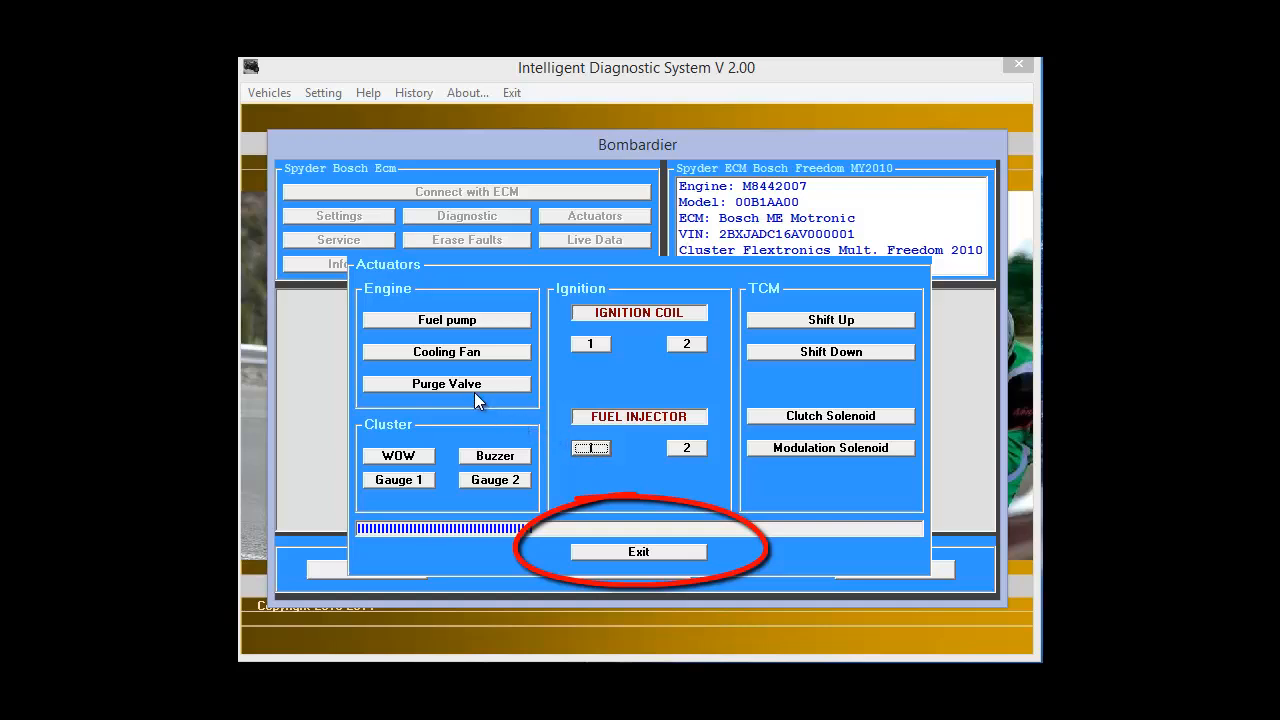
click(590, 448)
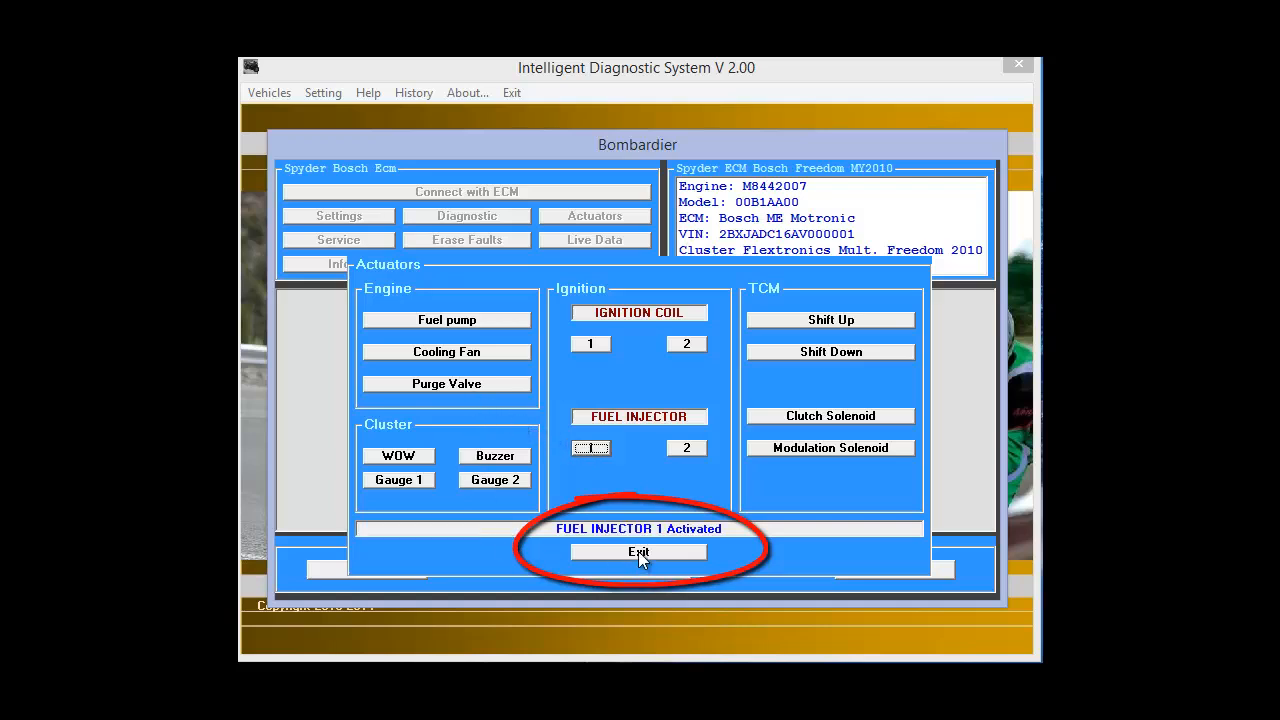
click(638, 552)
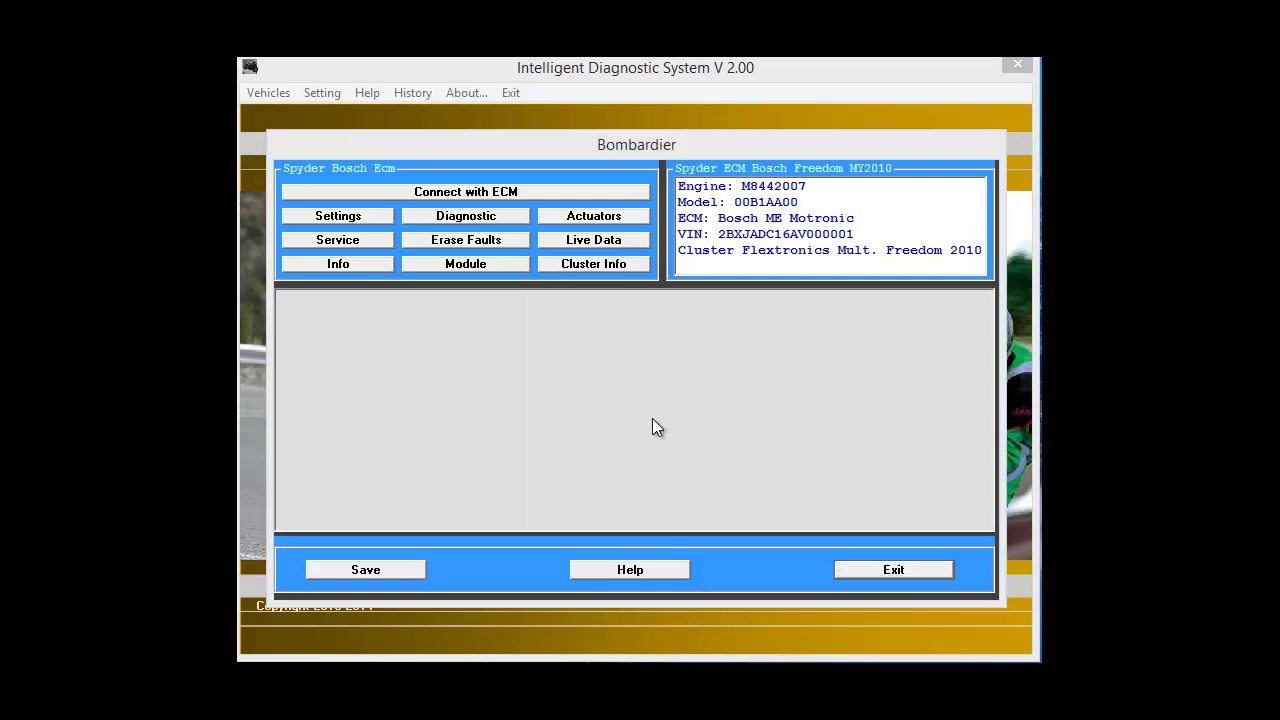
click(592, 240)
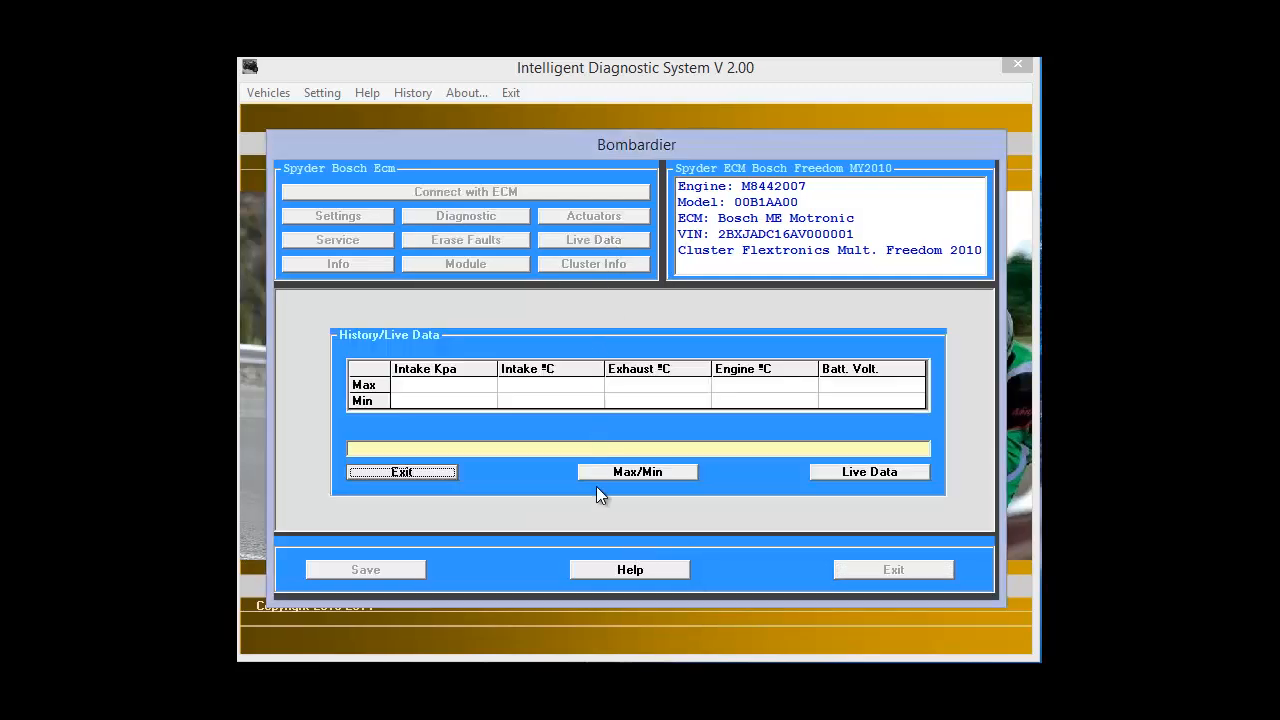
mouse_move(616, 508)
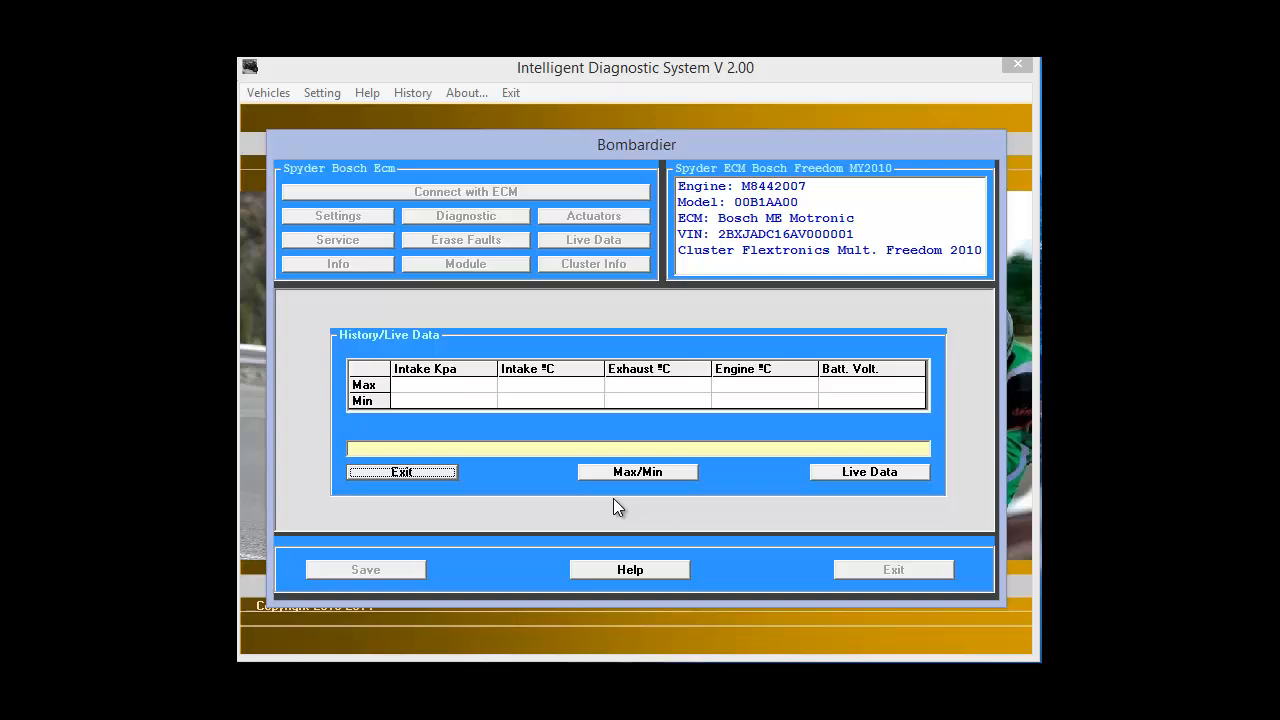
click(868, 472)
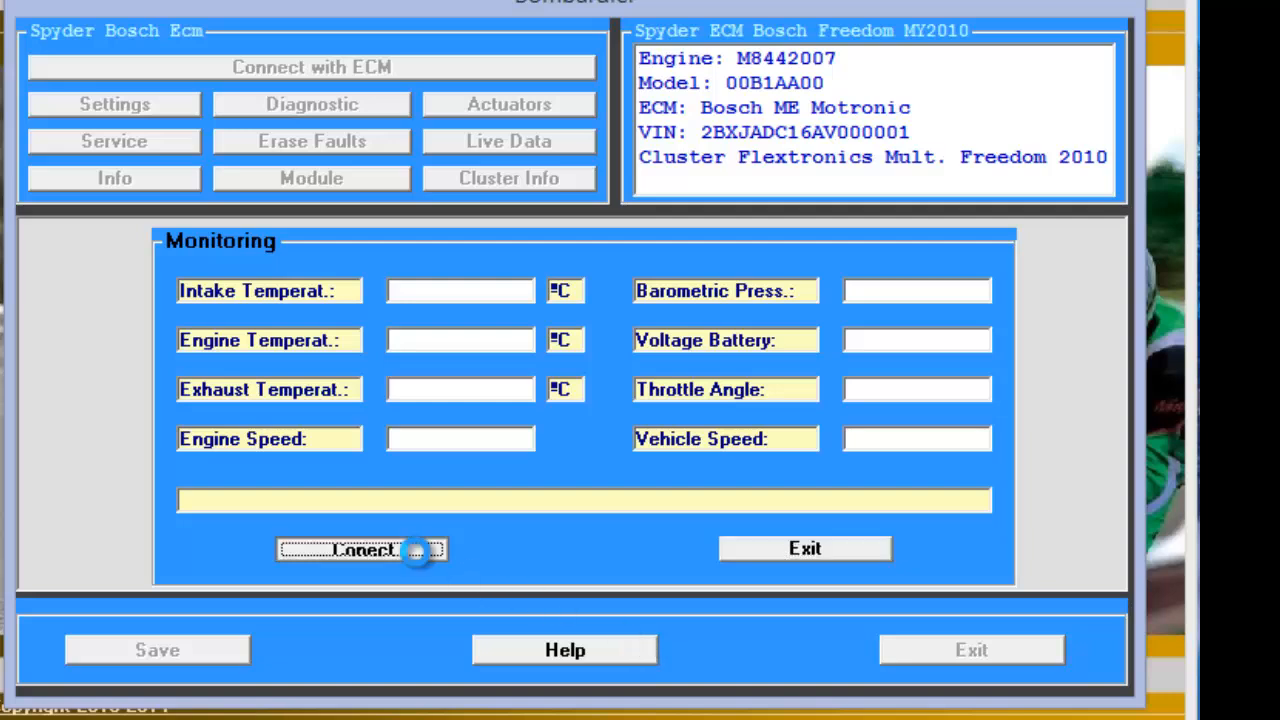
click(360, 548)
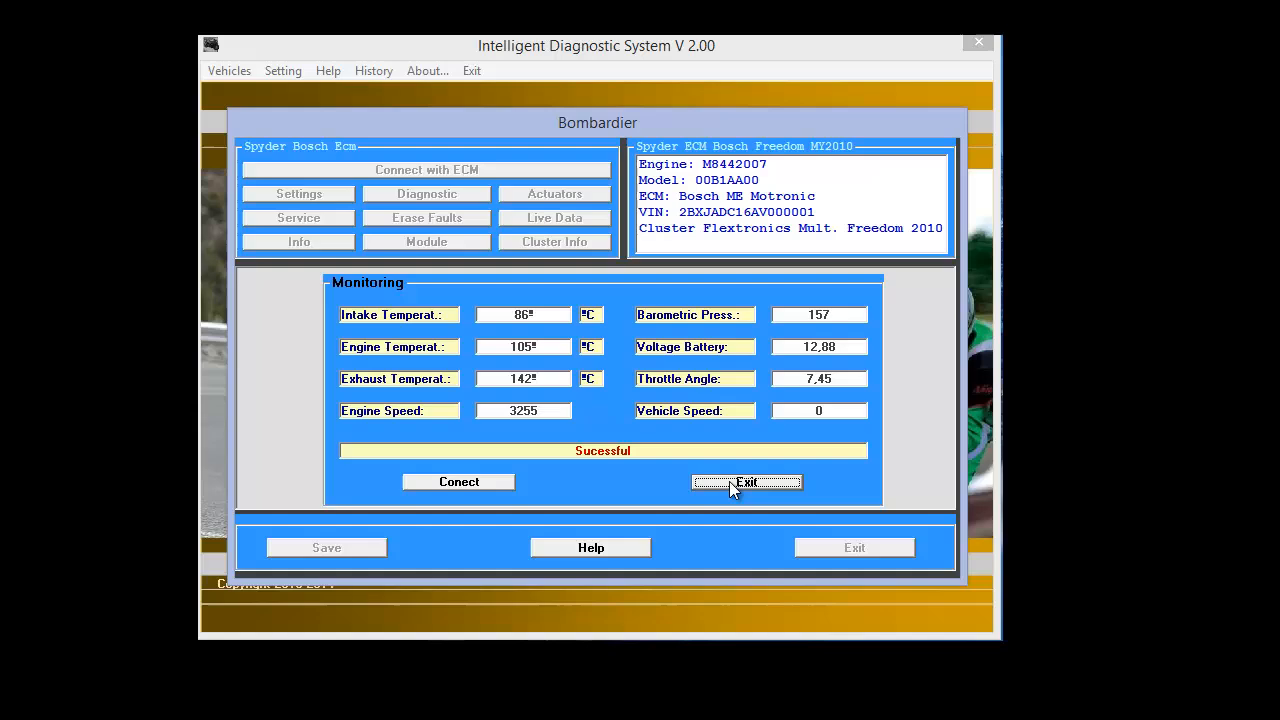
click(748, 482)
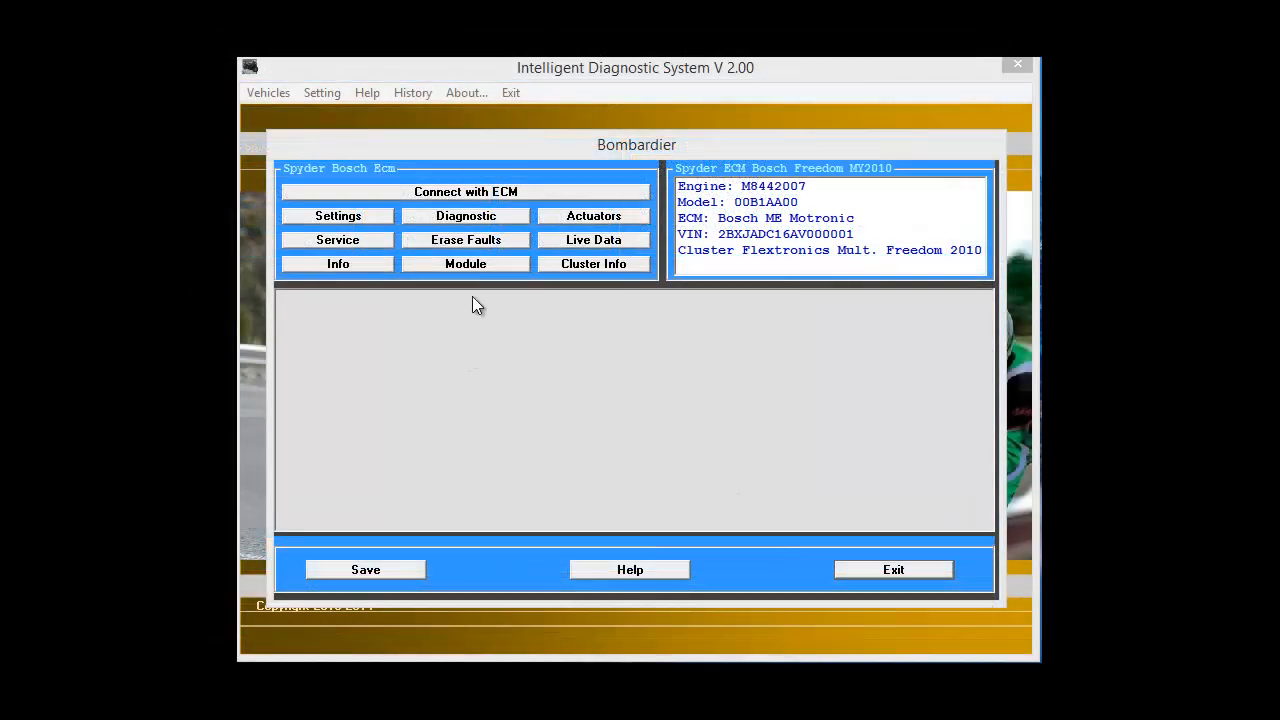
click(464, 264)
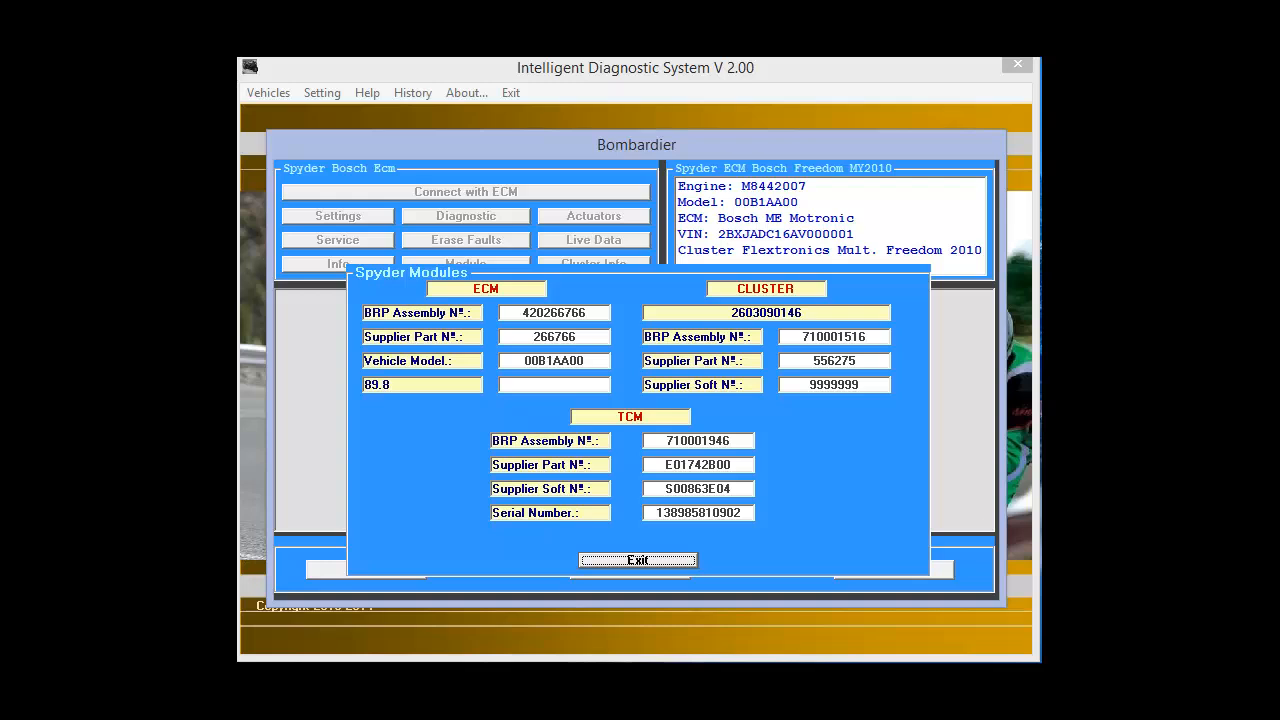
mouse_move(612, 608)
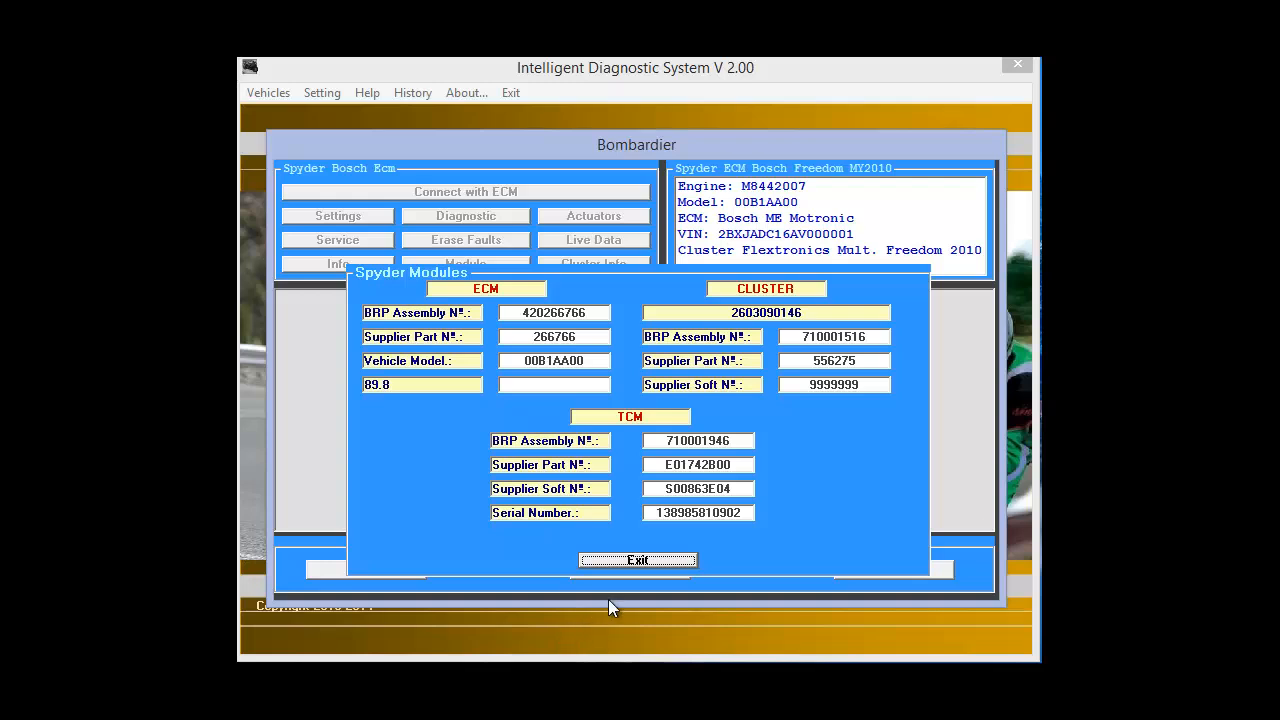
click(636, 560)
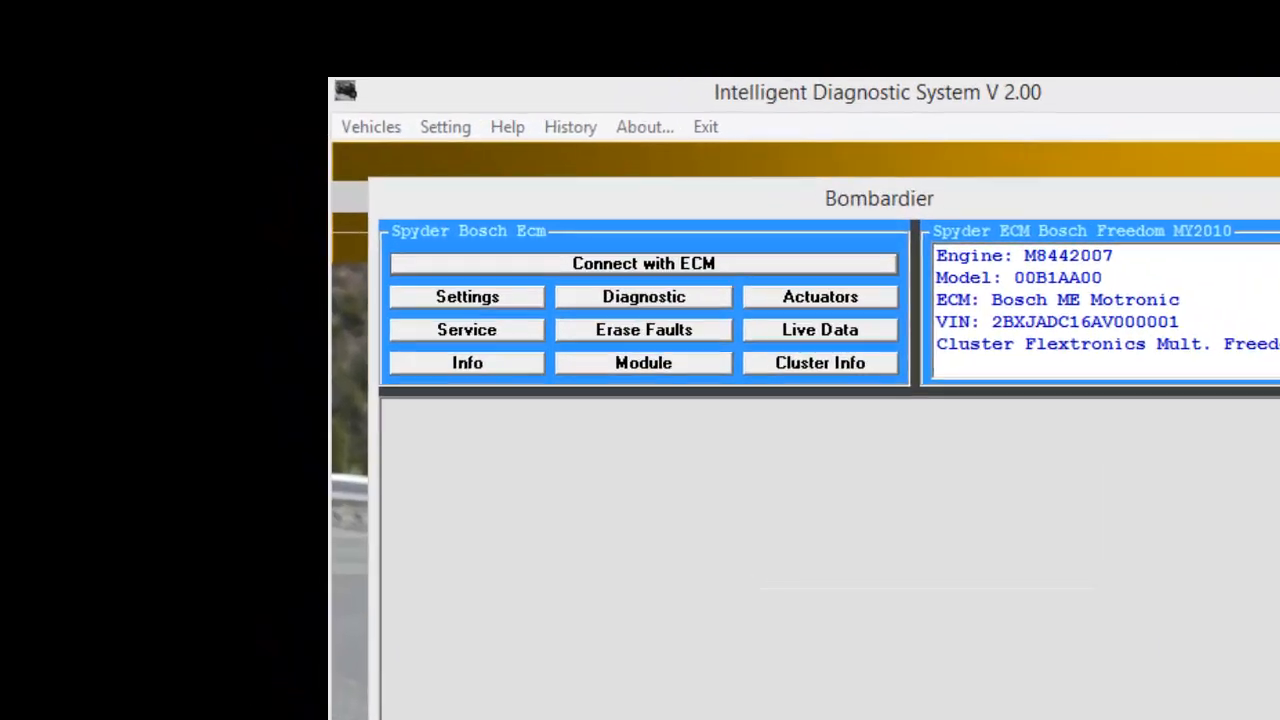
- Read the Spyder's stored fault codes (P0117) and bring up the erase-faults options
click(644, 296)
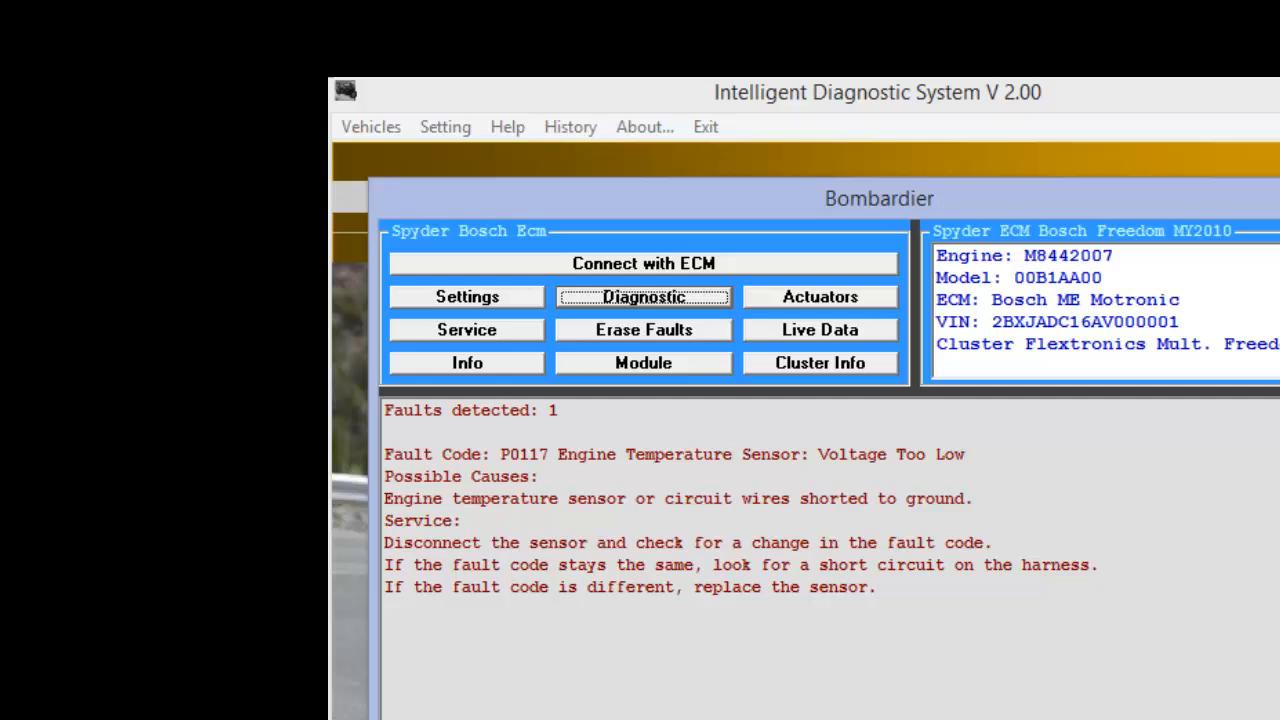
mouse_move(678, 340)
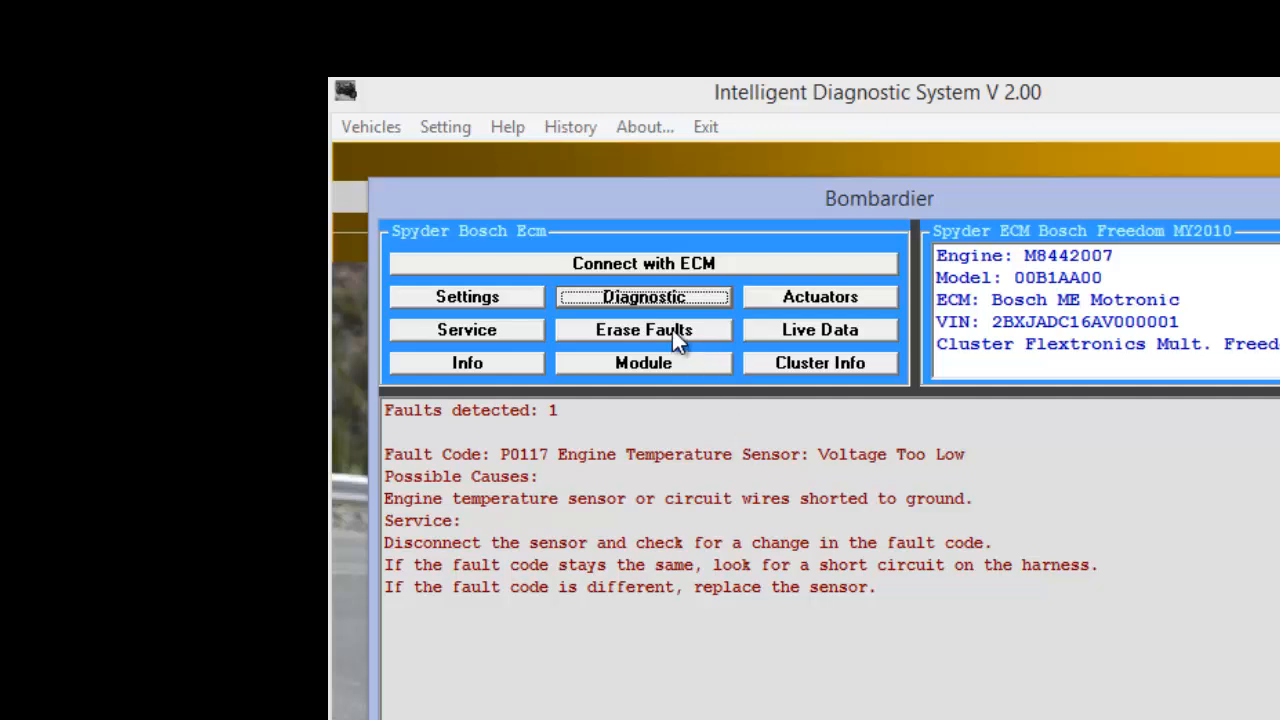
click(644, 328)
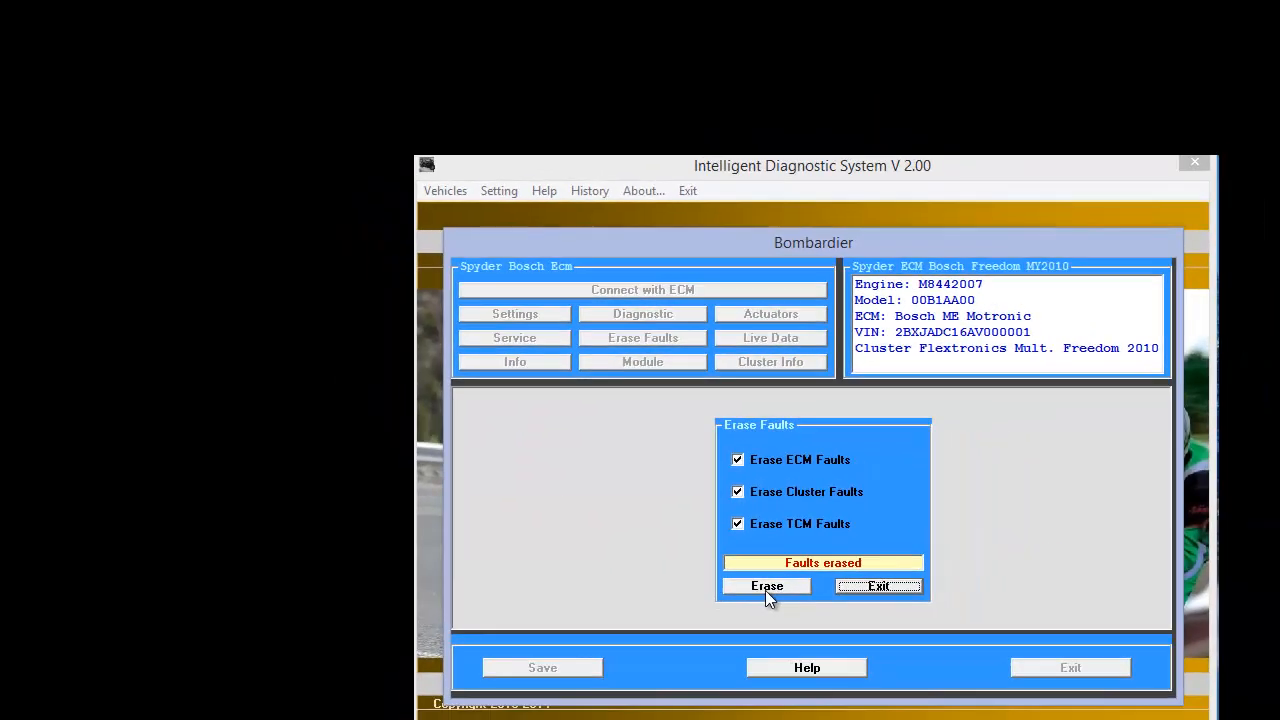
- Exit the Bombardier window after erasing the ECM, cluster and TCM faults
click(878, 586)
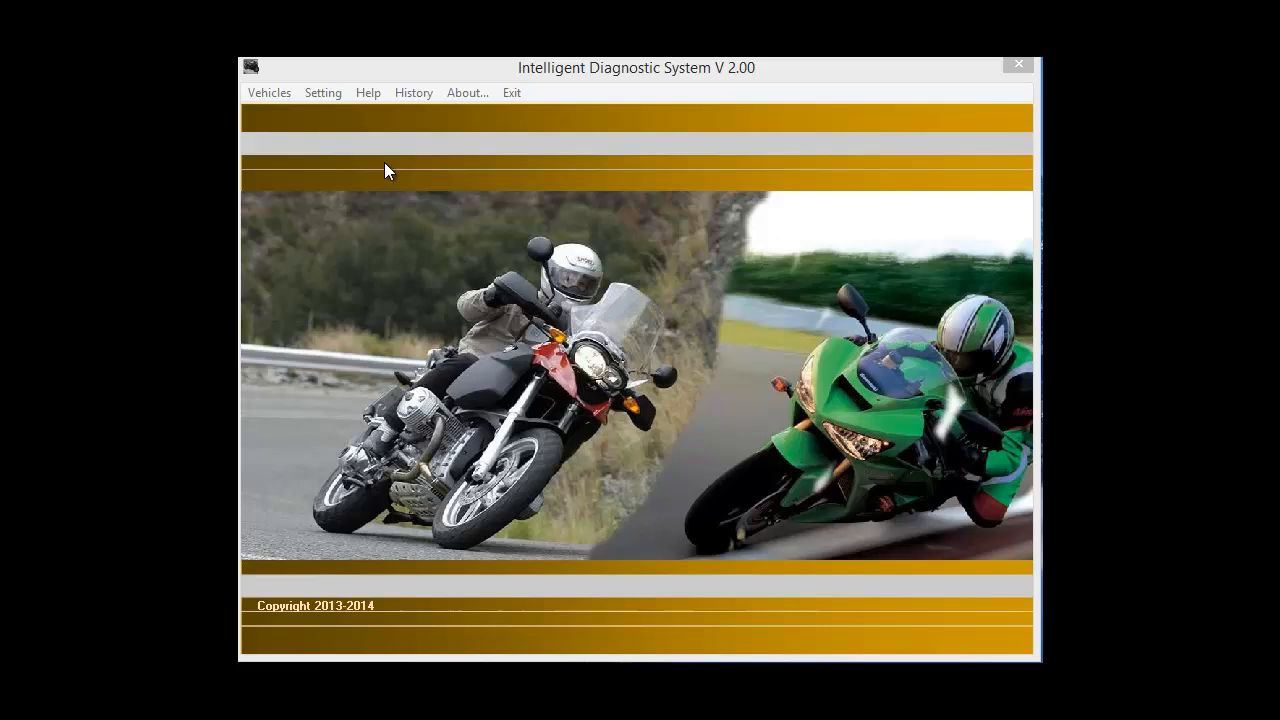
- Select Suzuki from the Vehicles menu and start a fault scan on the GSX-R600
click(268, 92)
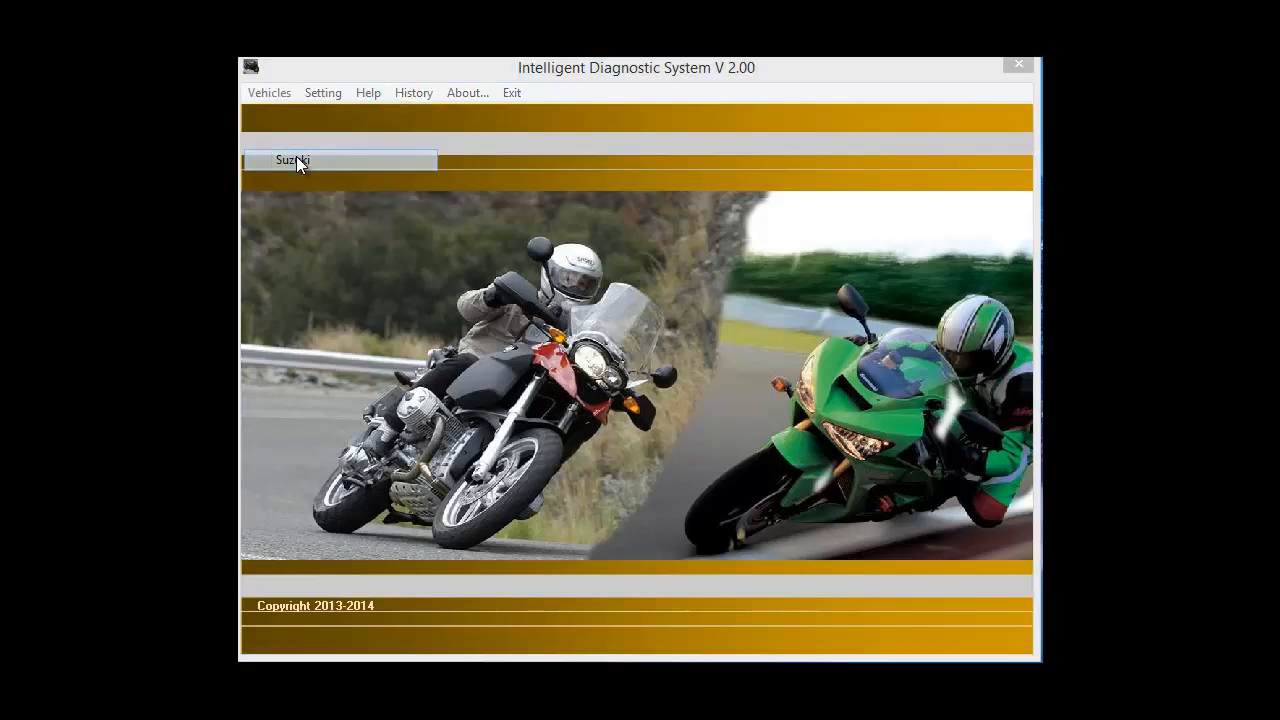
click(292, 160)
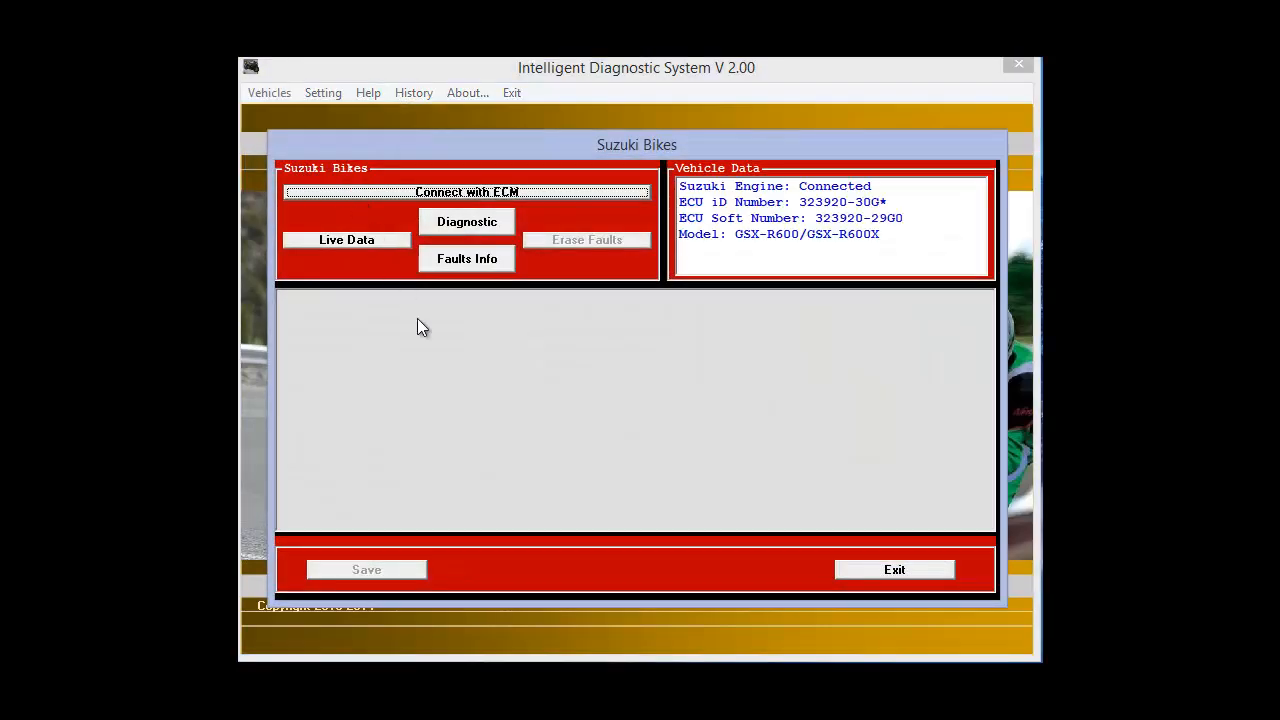
mouse_move(444, 368)
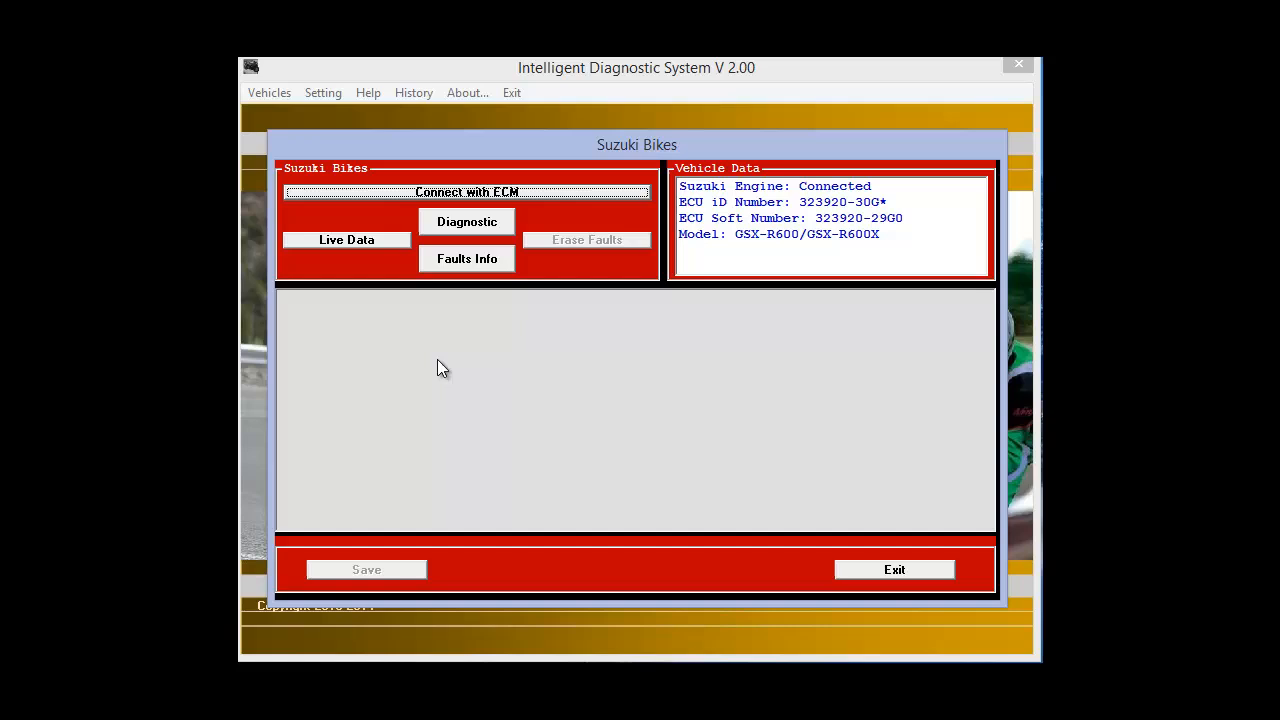
mouse_move(434, 344)
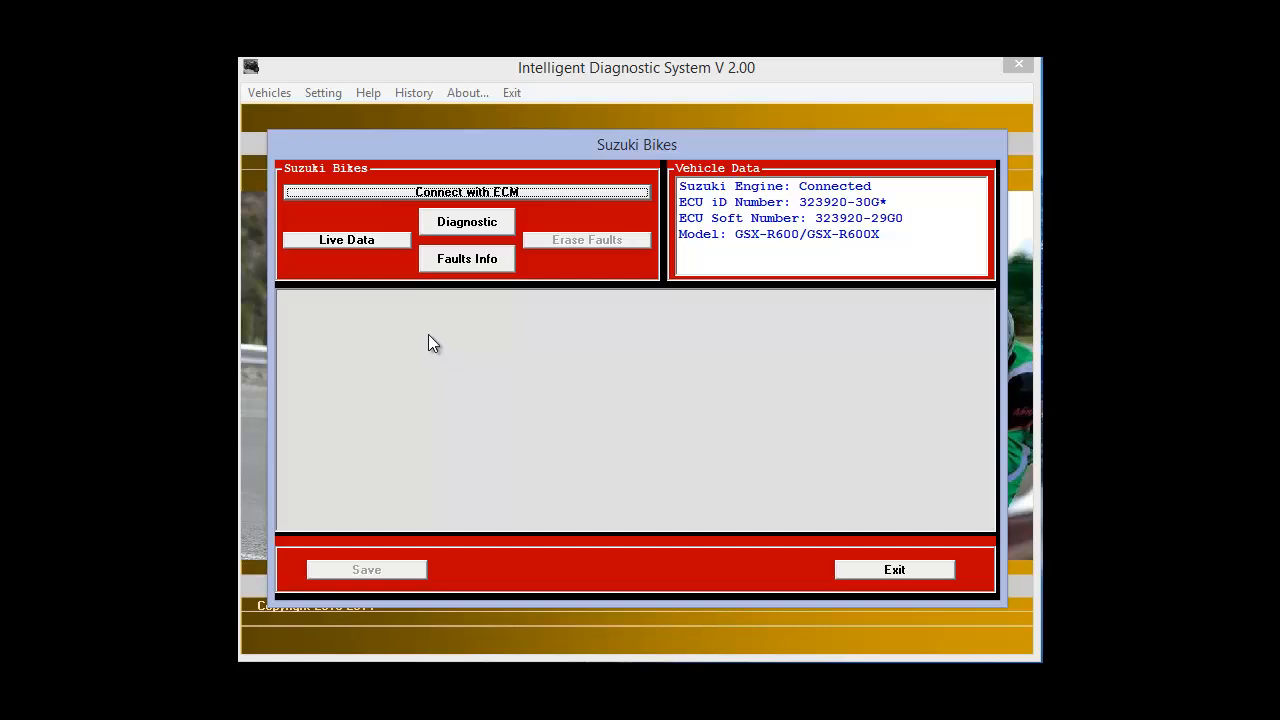
click(466, 220)
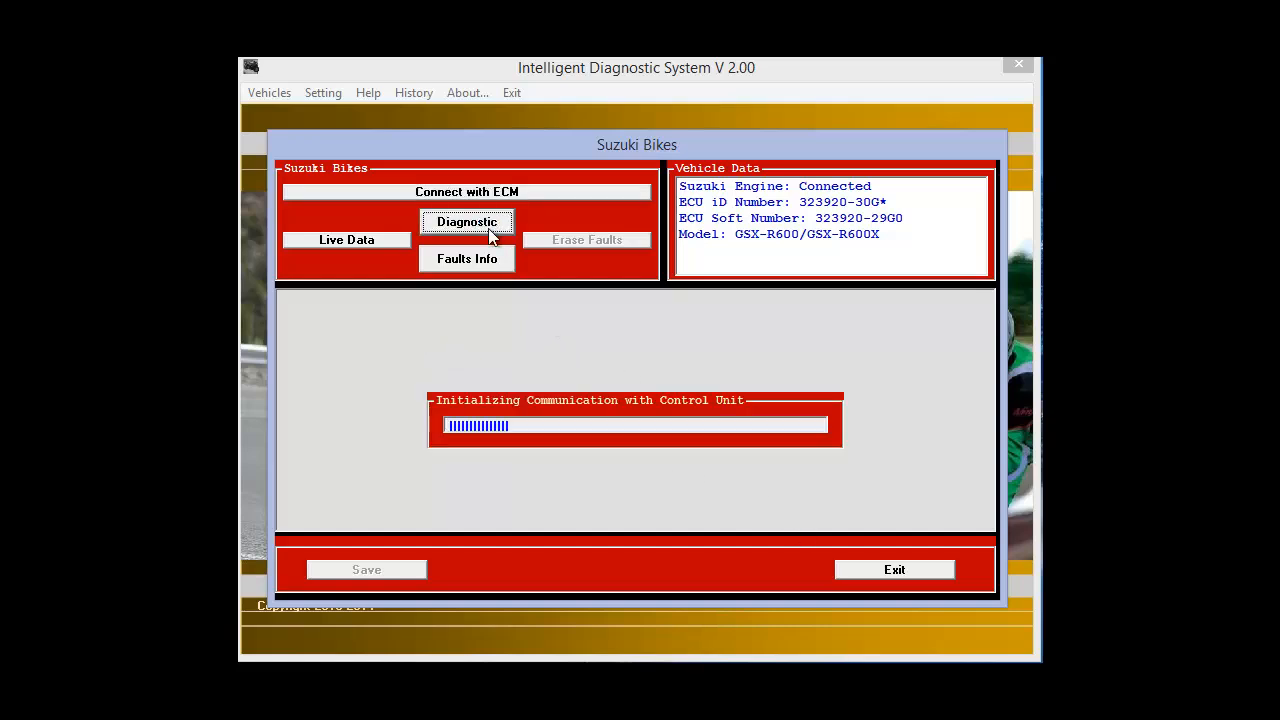
- View the P0105H manifold pressure fault result and exit the Suzuki bikes window
click(466, 258)
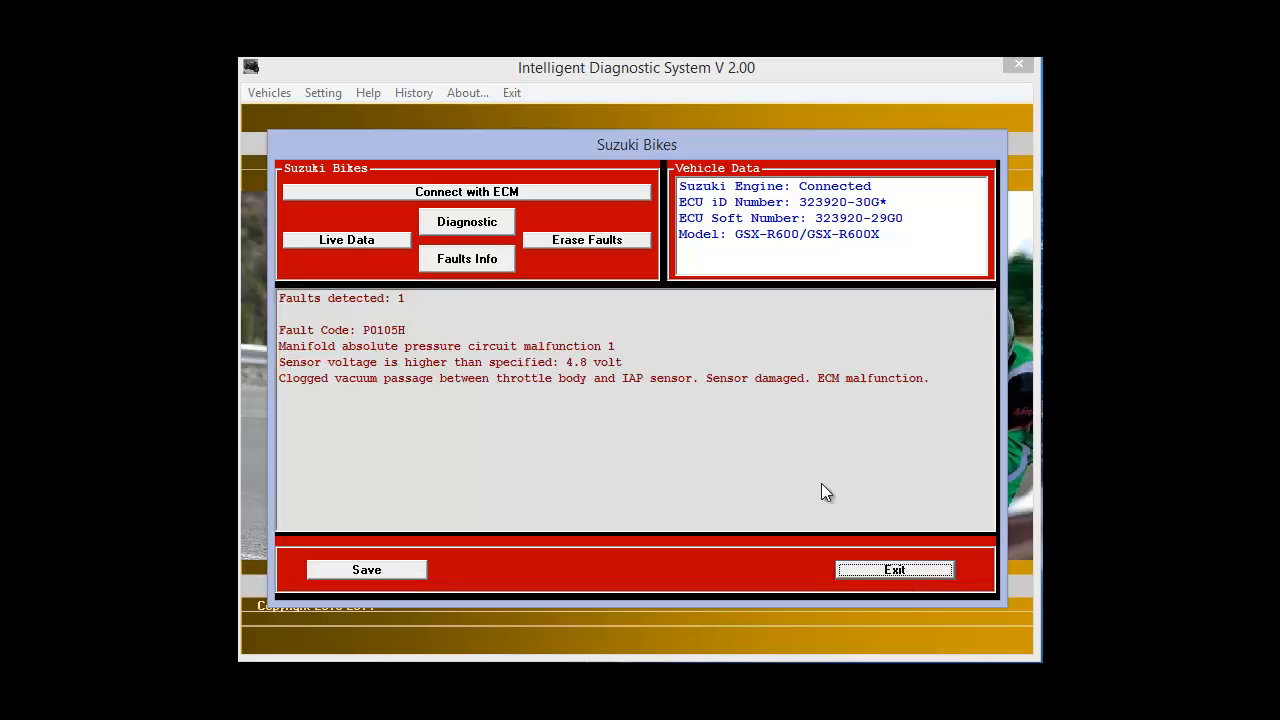
click(586, 240)
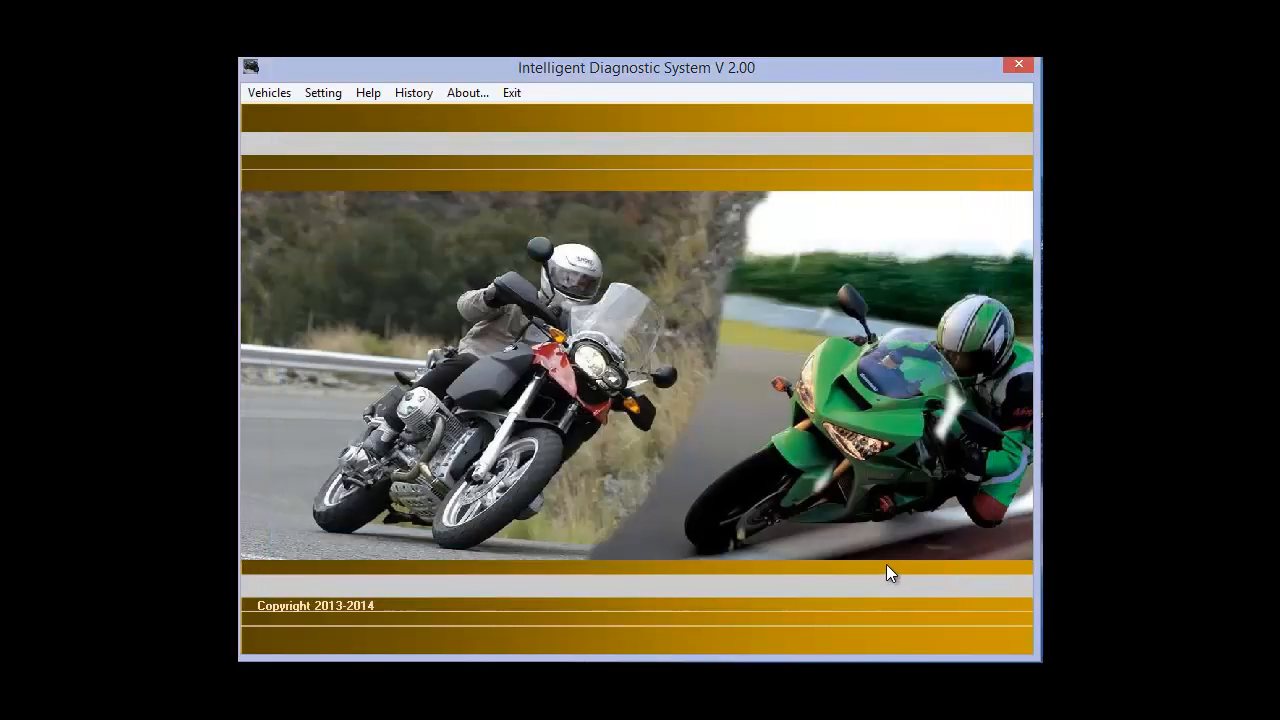
mouse_move(932, 596)
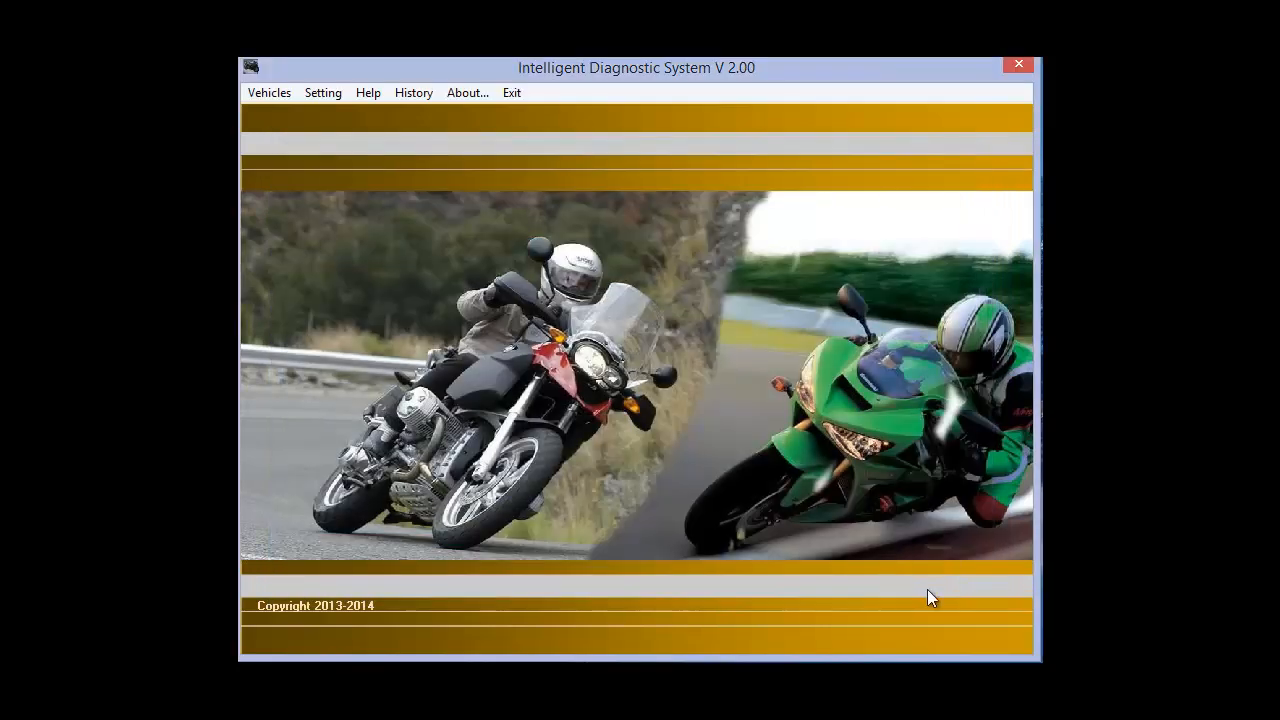